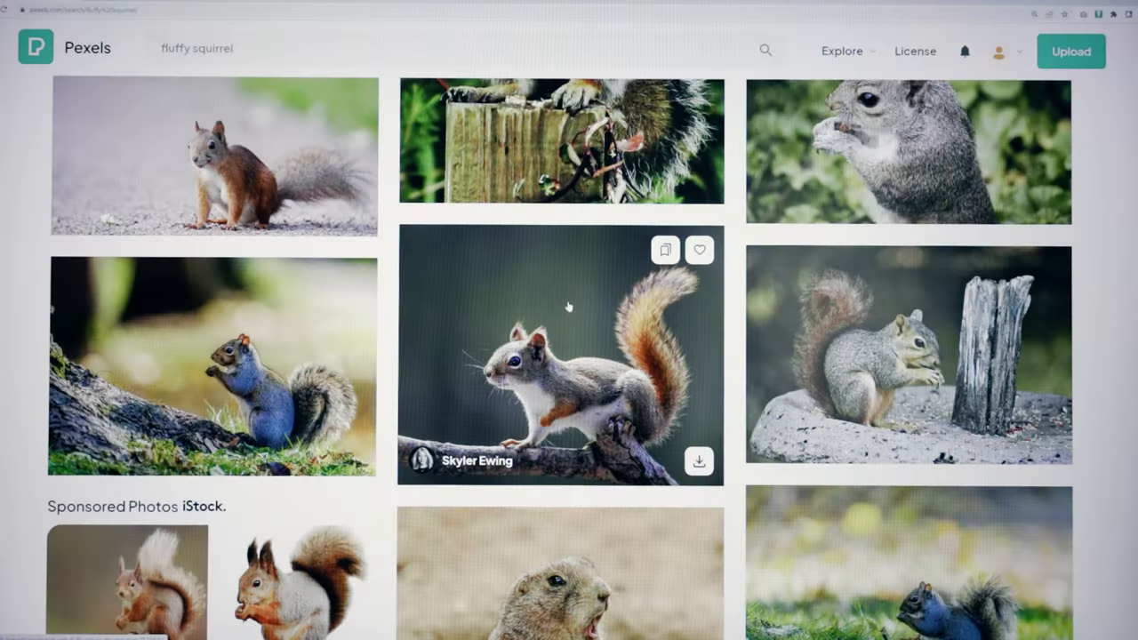
- Open the detail page of the squirrel-on-branch photo from the search results
{"action": "left_click", "coordinate": [558, 355]}
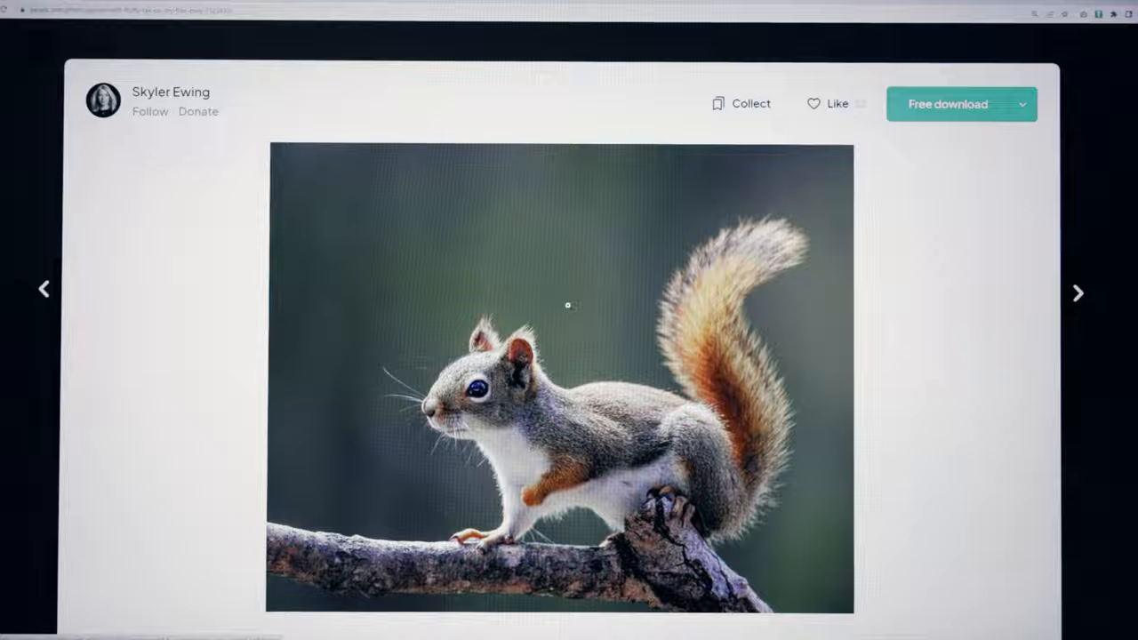
{"action": "left_click", "coordinate": [948, 103]}
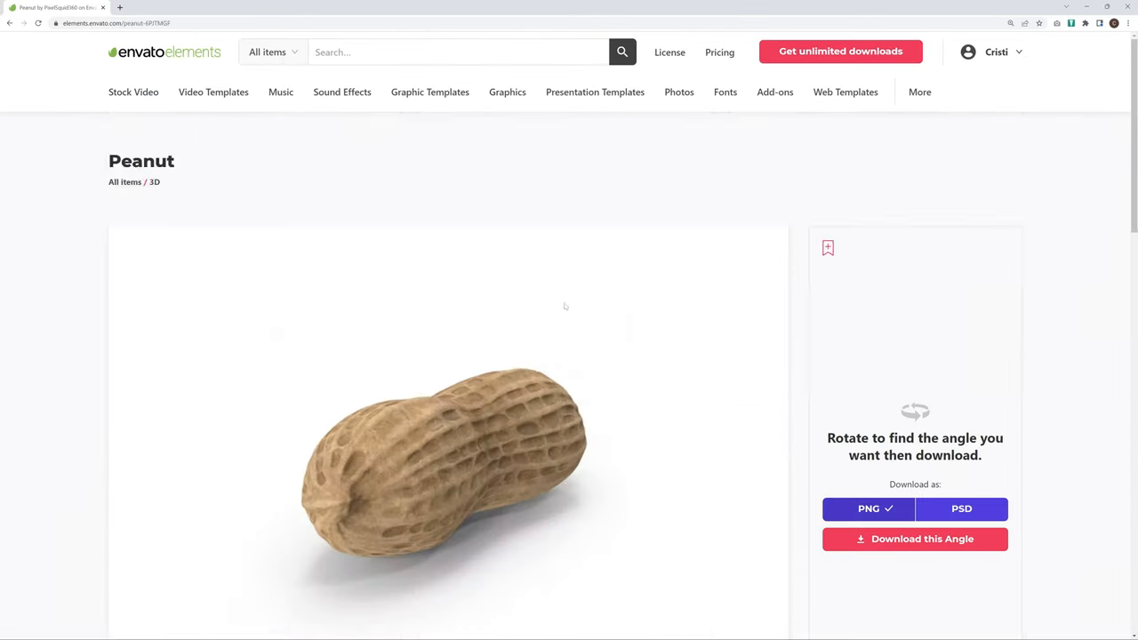
- Rotate the 3D peanut model to the angle wanted for the PNG download
{"action": "scroll", "scroll_direction": "down", "scroll_amount": 3}
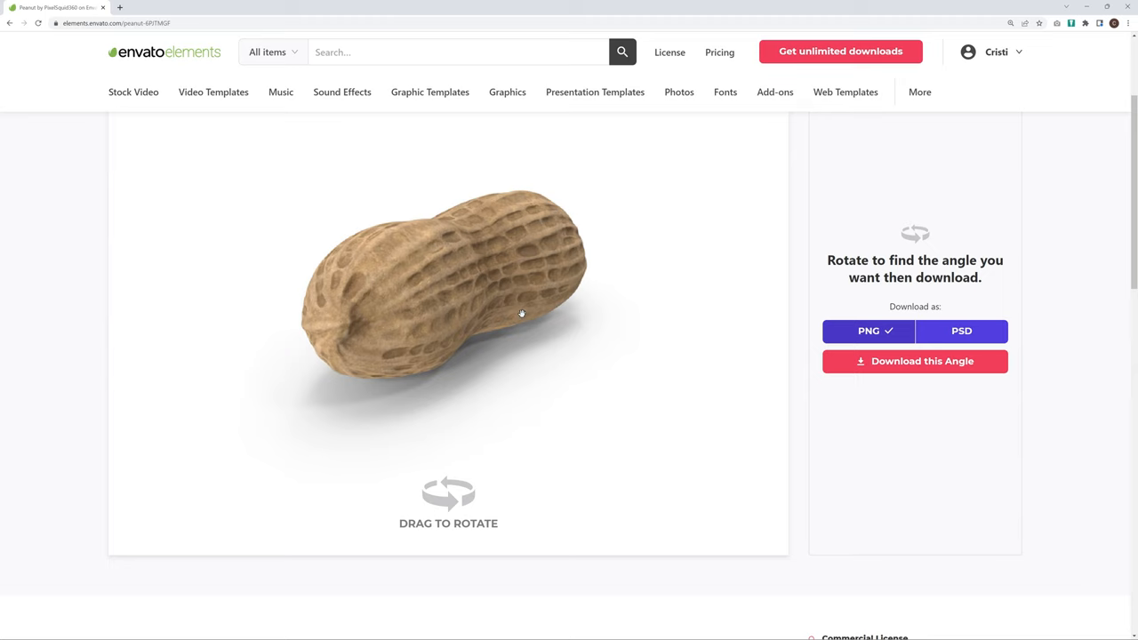
{"action": "left_click_drag", "start_coordinate": [523, 313], "coordinate": [473, 242]}
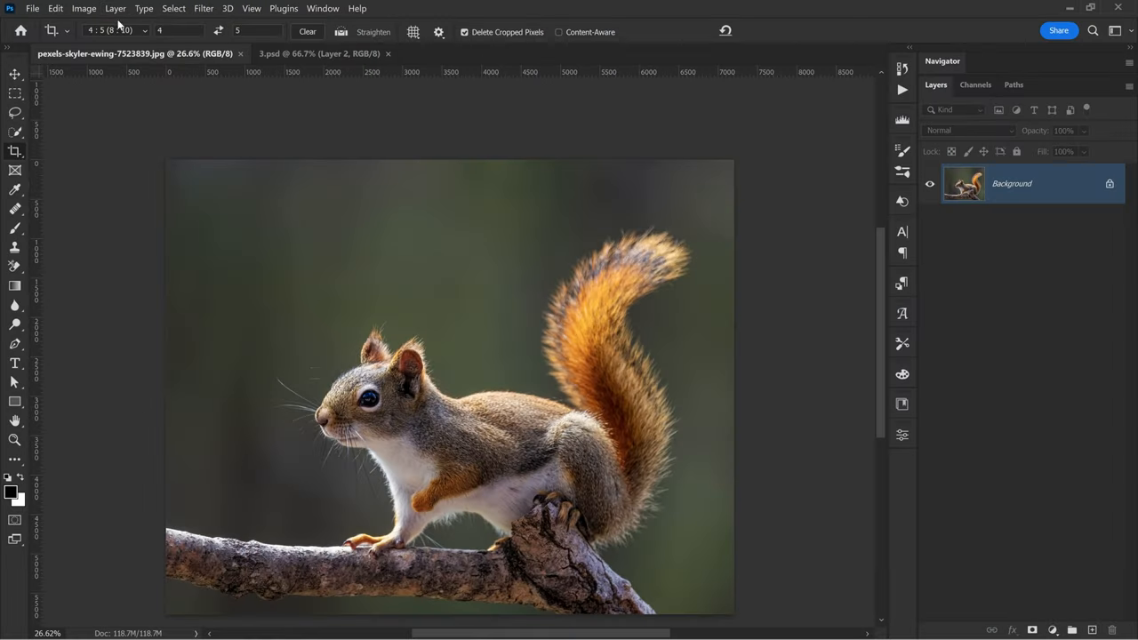
- Crop to a 4:5 portrait extended upward, with Content-Aware fill for the new area
{"action": "left_click", "coordinate": [114, 31]}
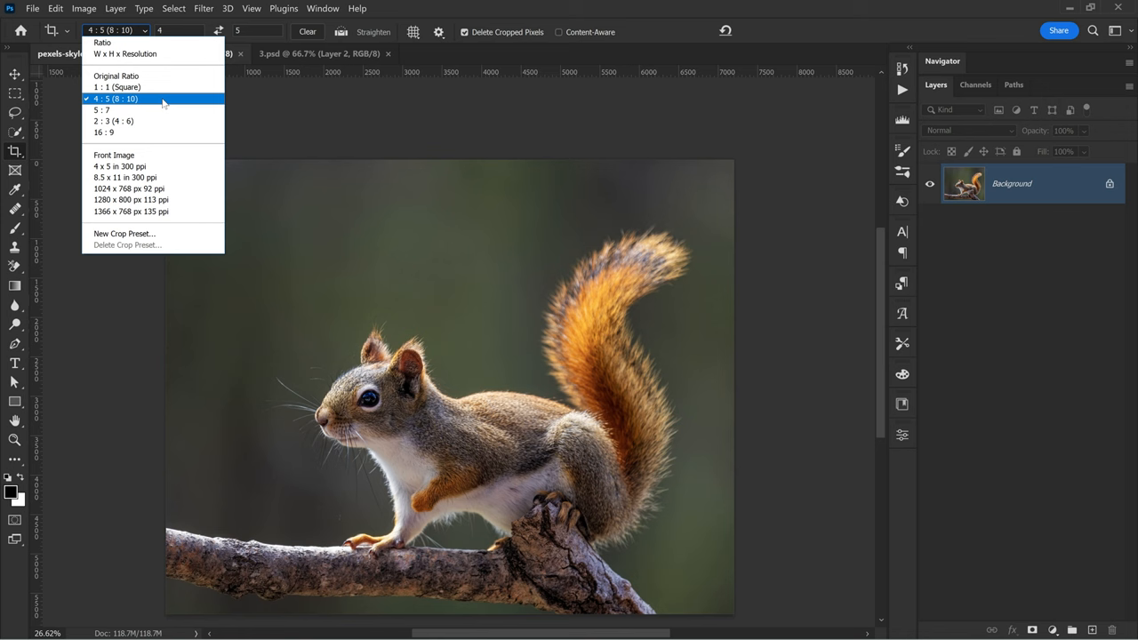
{"action": "left_click", "coordinate": [114, 100]}
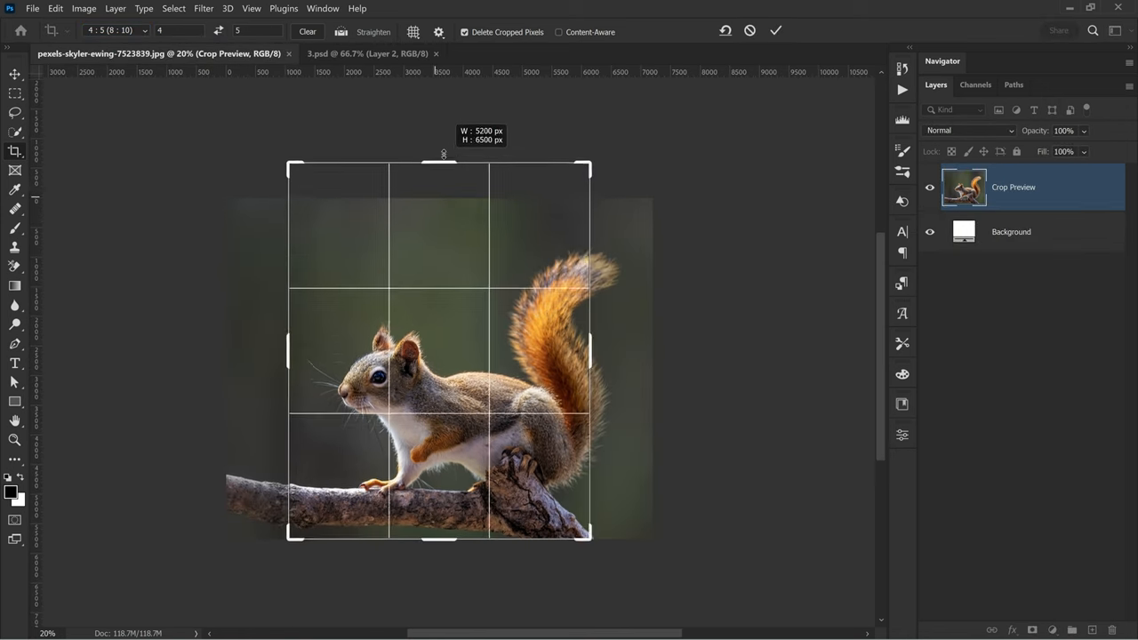
{"action": "left_click_drag", "start_coordinate": [444, 153], "coordinate": [445, 114]}
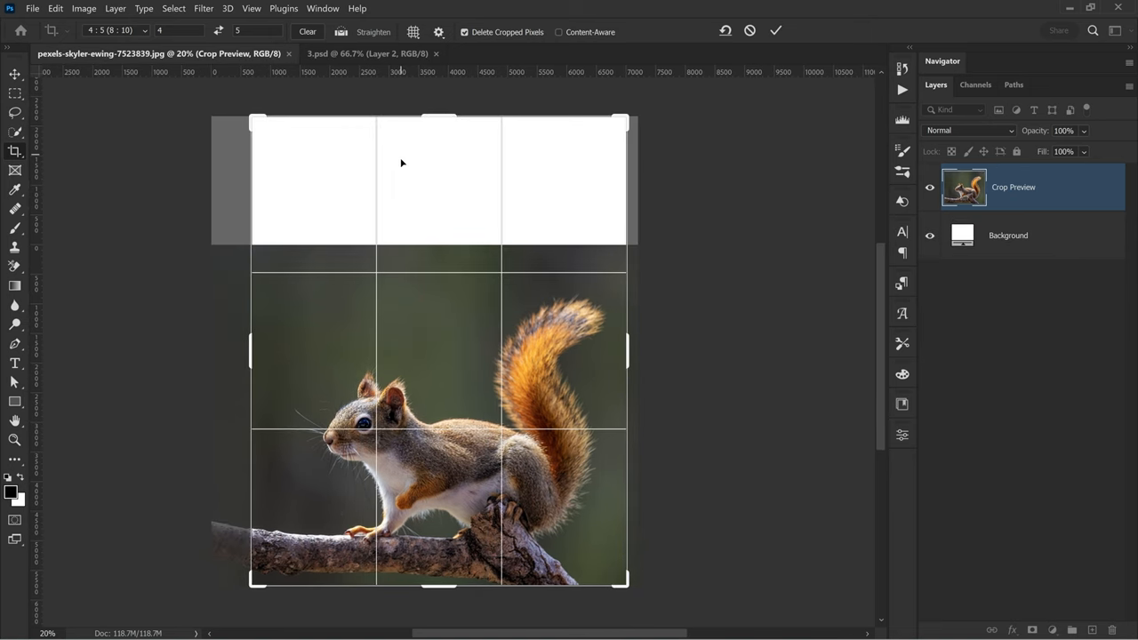
{"action": "mouse_move", "coordinate": [464, 228]}
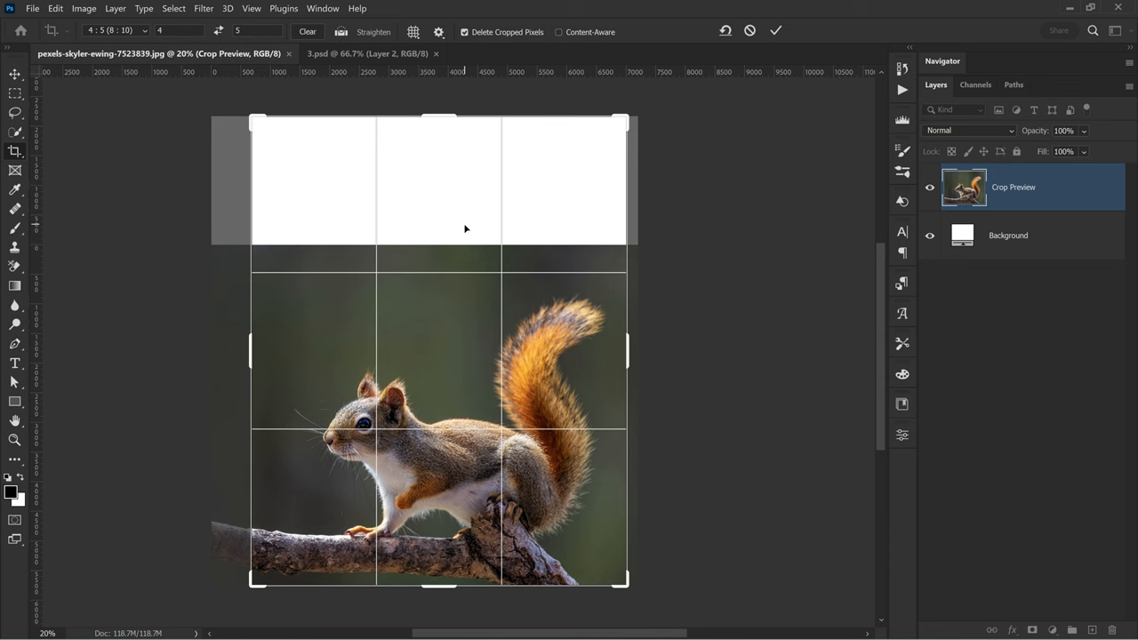
{"action": "left_click", "coordinate": [558, 32]}
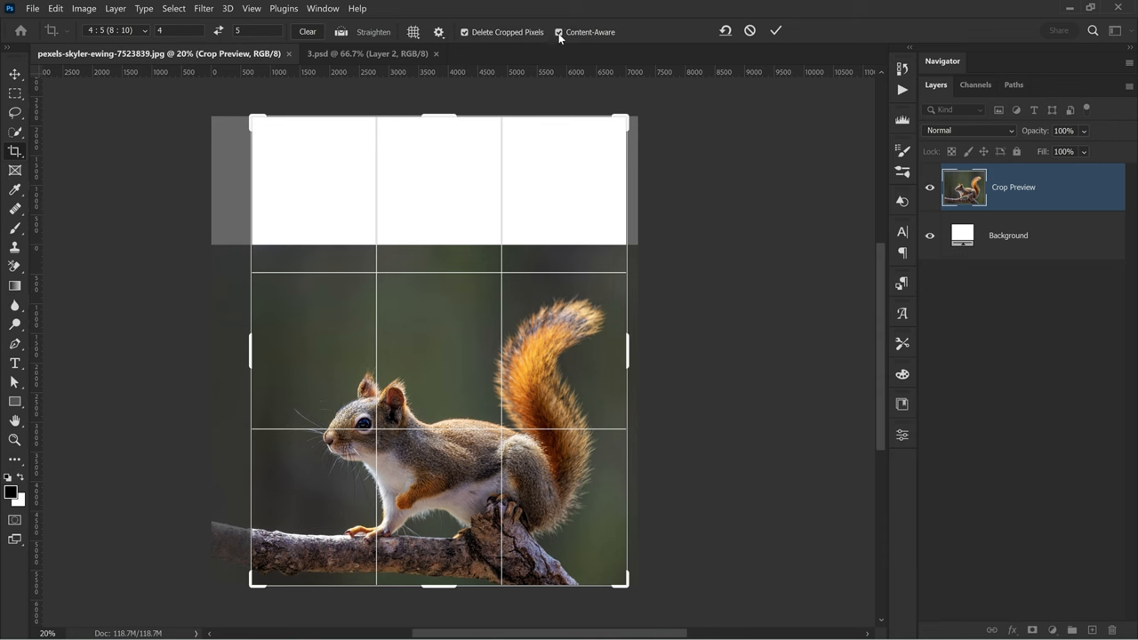
{"action": "mouse_move", "coordinate": [667, 69]}
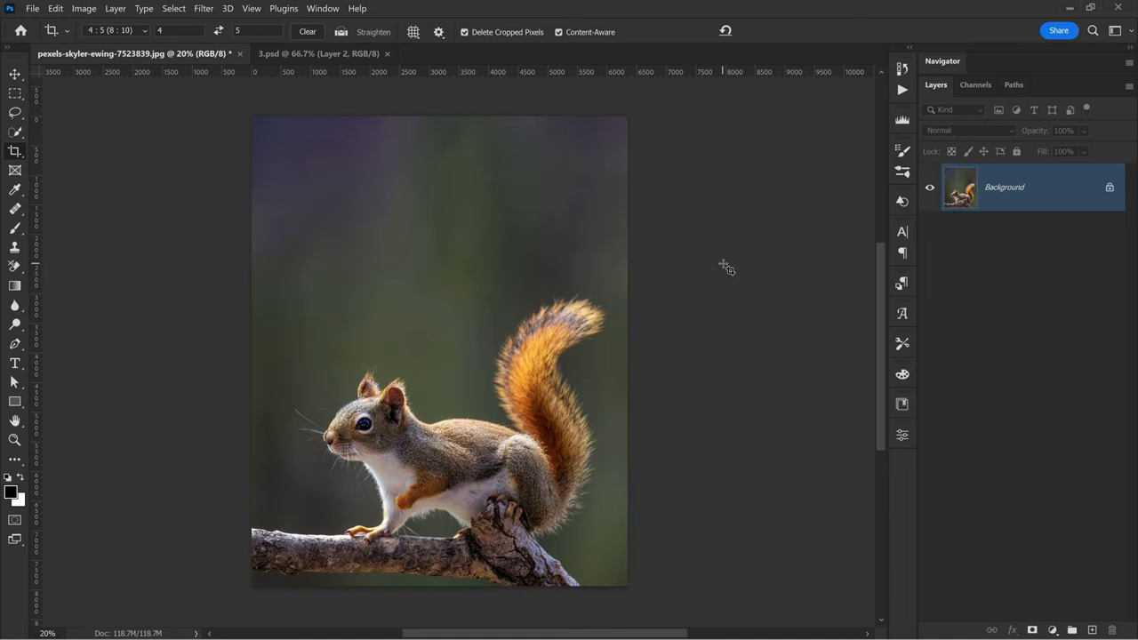
{"action": "mouse_move", "coordinate": [729, 221]}
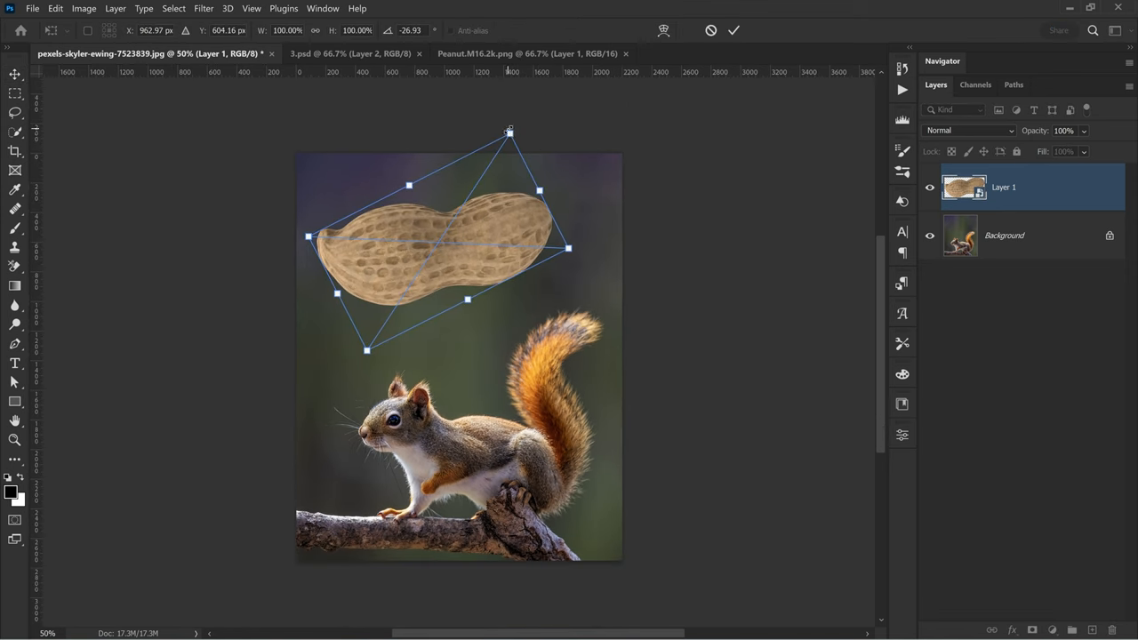
- Tilt and resize the peanut above the squirrel, then make the squirrel layer active
{"action": "left_click_drag", "start_coordinate": [509, 131], "coordinate": [500, 152]}
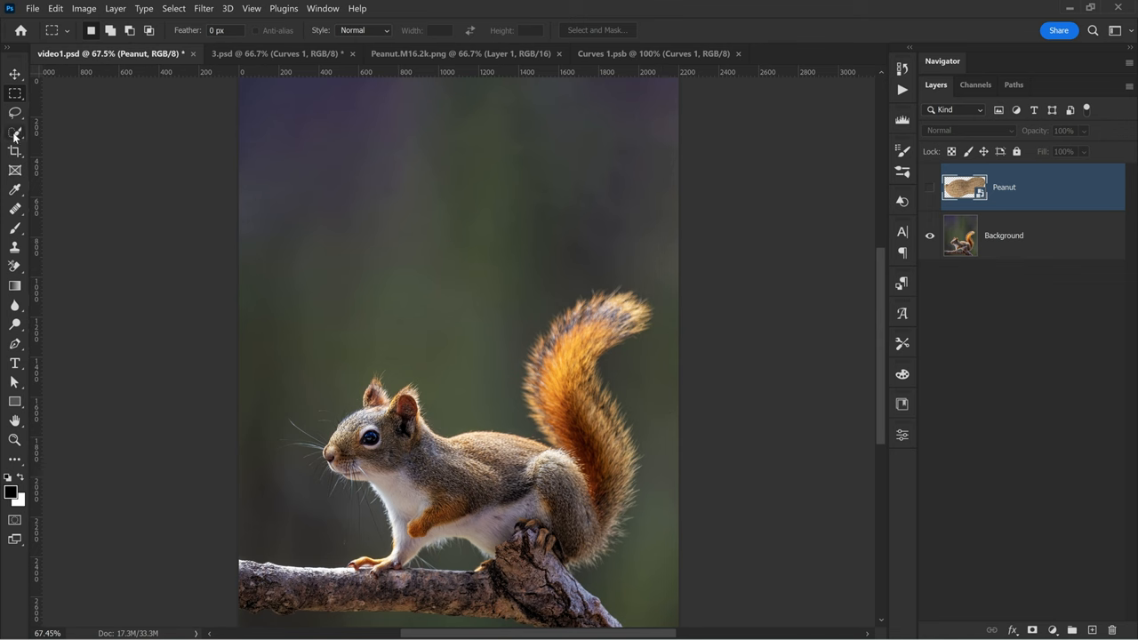
{"action": "left_click", "coordinate": [14, 133]}
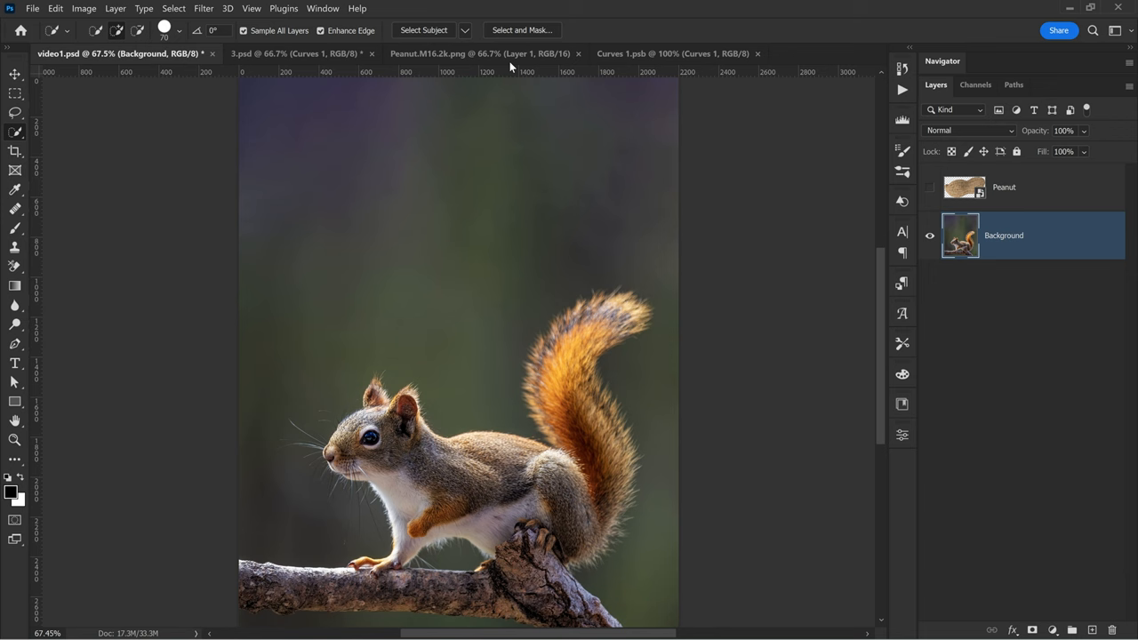
- Select the squirrel and branch with Select Subject and refine the edges in Select and Mask
{"action": "left_click", "coordinate": [423, 30]}
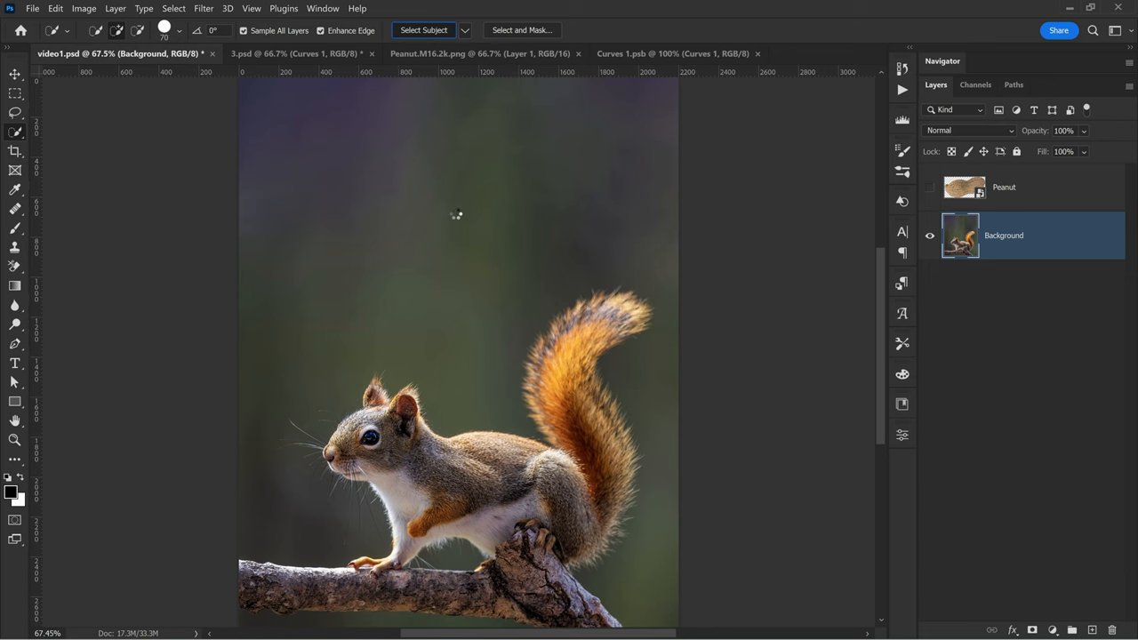
{"action": "left_click", "coordinate": [423, 28]}
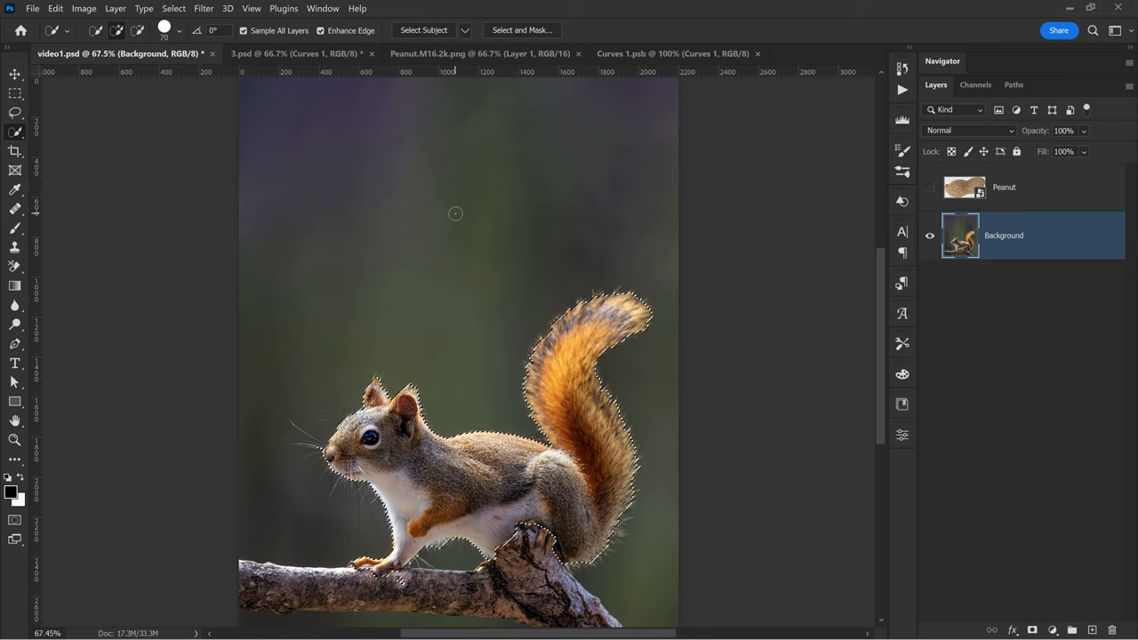
{"action": "left_click", "coordinate": [523, 28]}
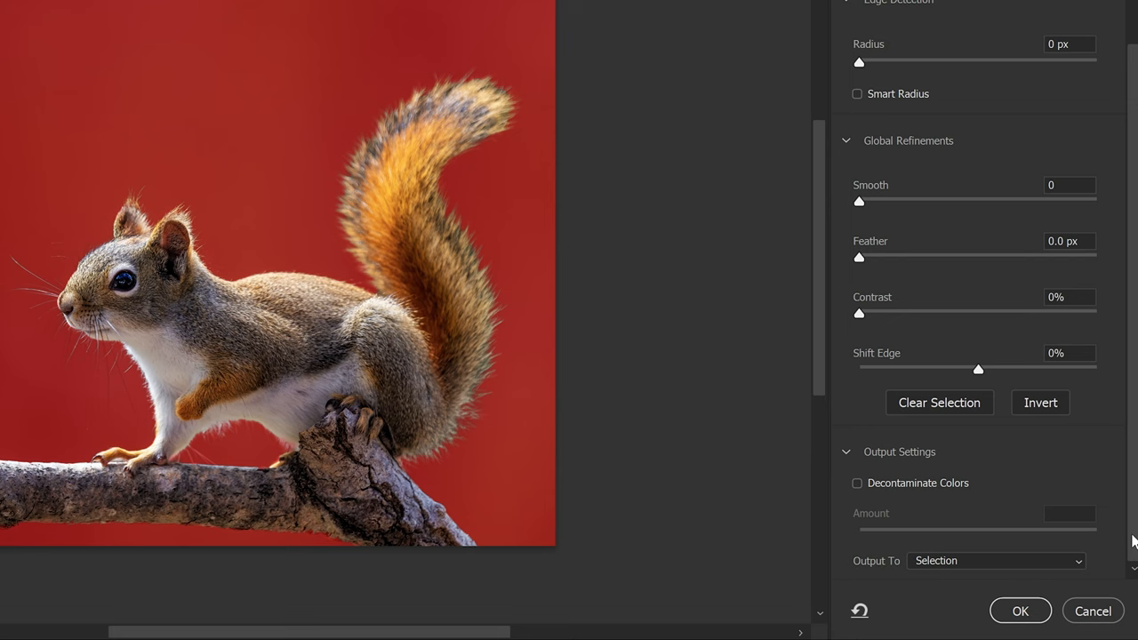
{"action": "left_click", "coordinate": [994, 560]}
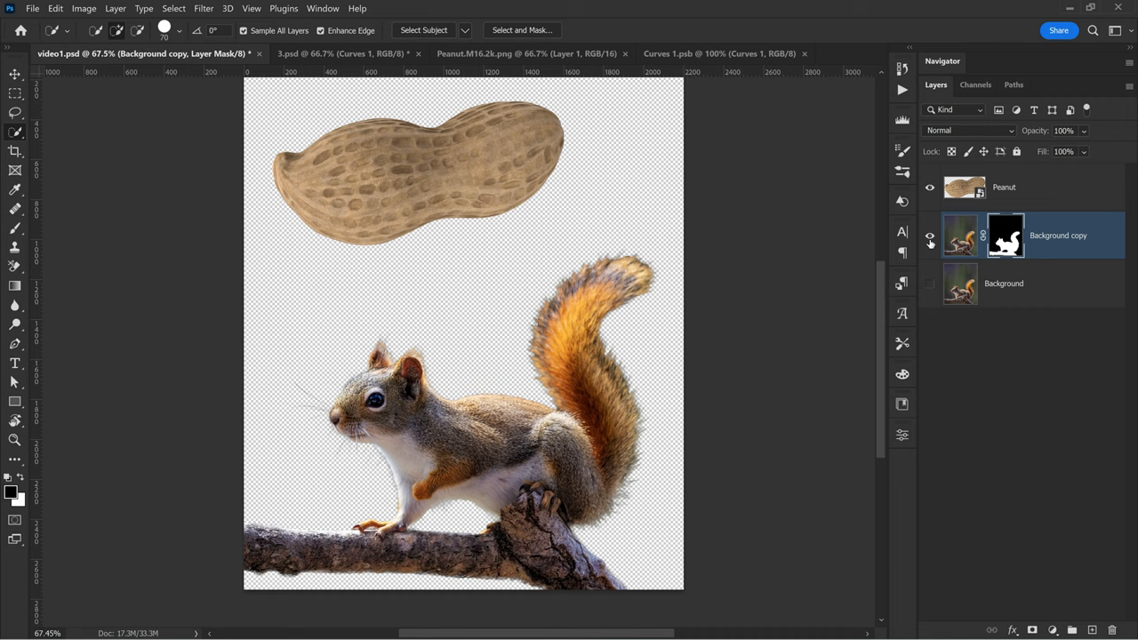
- Add a Color Lookup adjustment with the NightFromDay look over the background
{"action": "left_click", "coordinate": [930, 283]}
{"action": "type", "text": "Squirrel"}
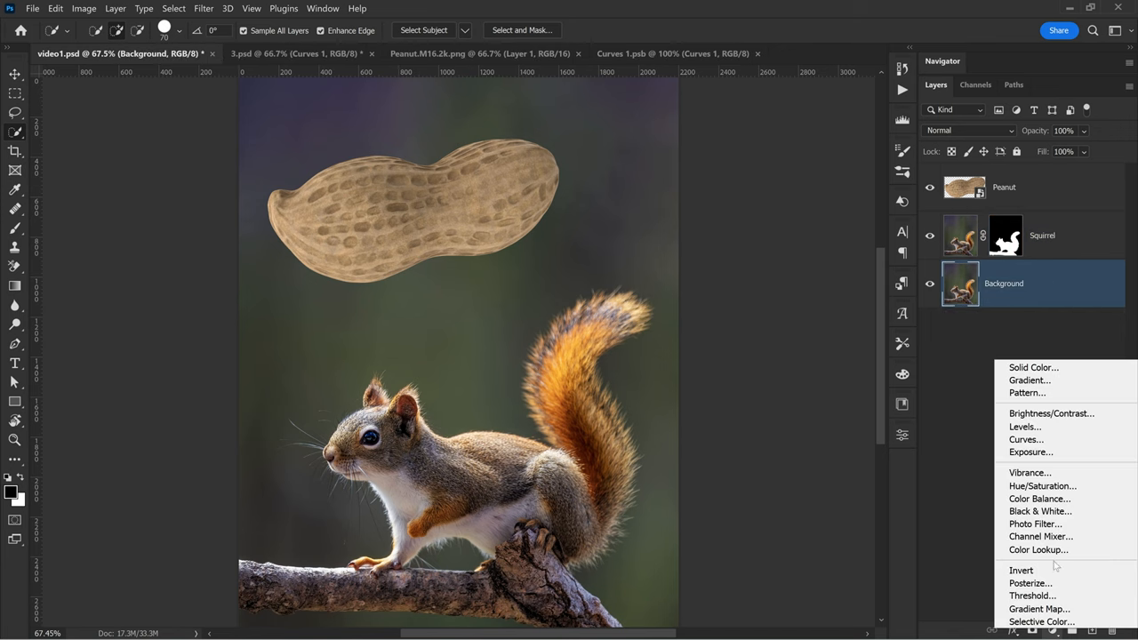
{"action": "left_click", "coordinate": [1039, 550]}
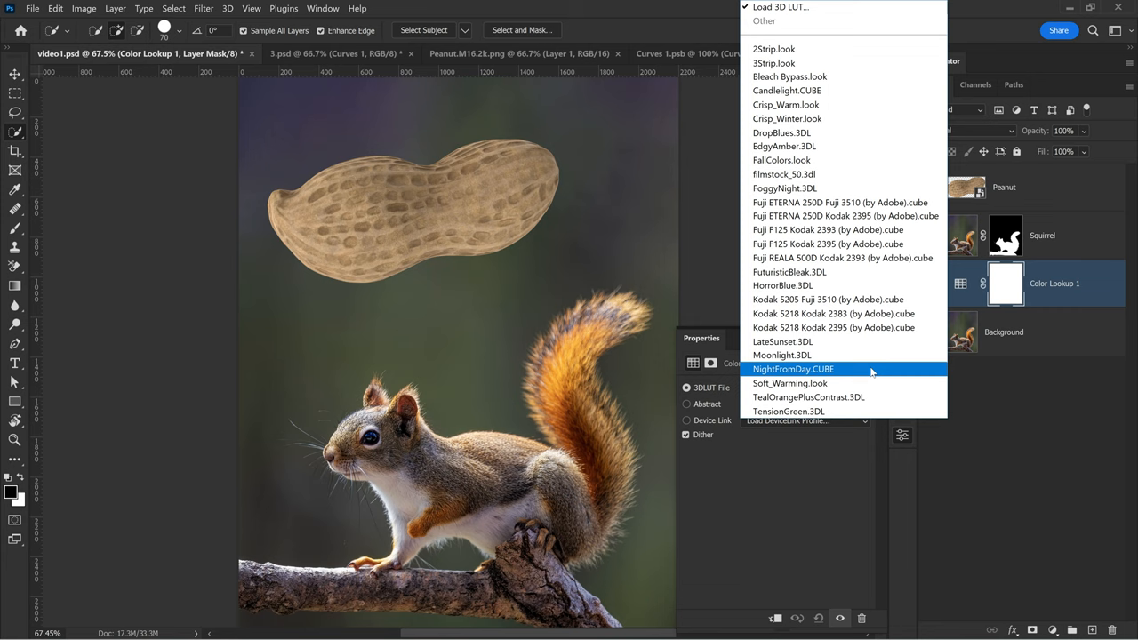
{"action": "left_click", "coordinate": [793, 368]}
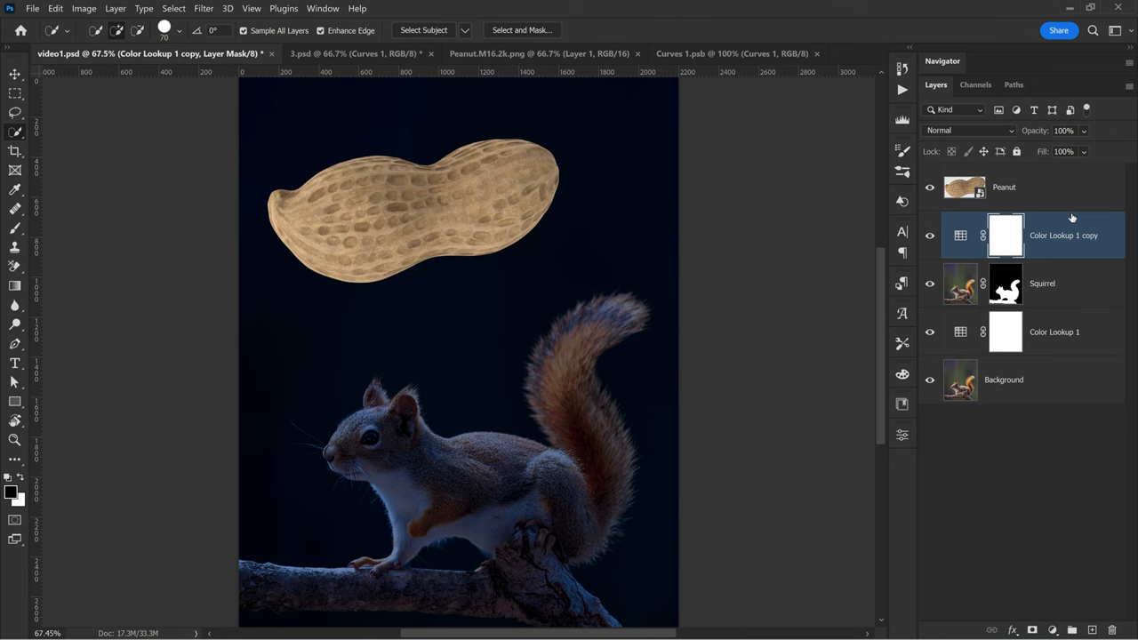
{"action": "mouse_move", "coordinate": [1035, 245]}
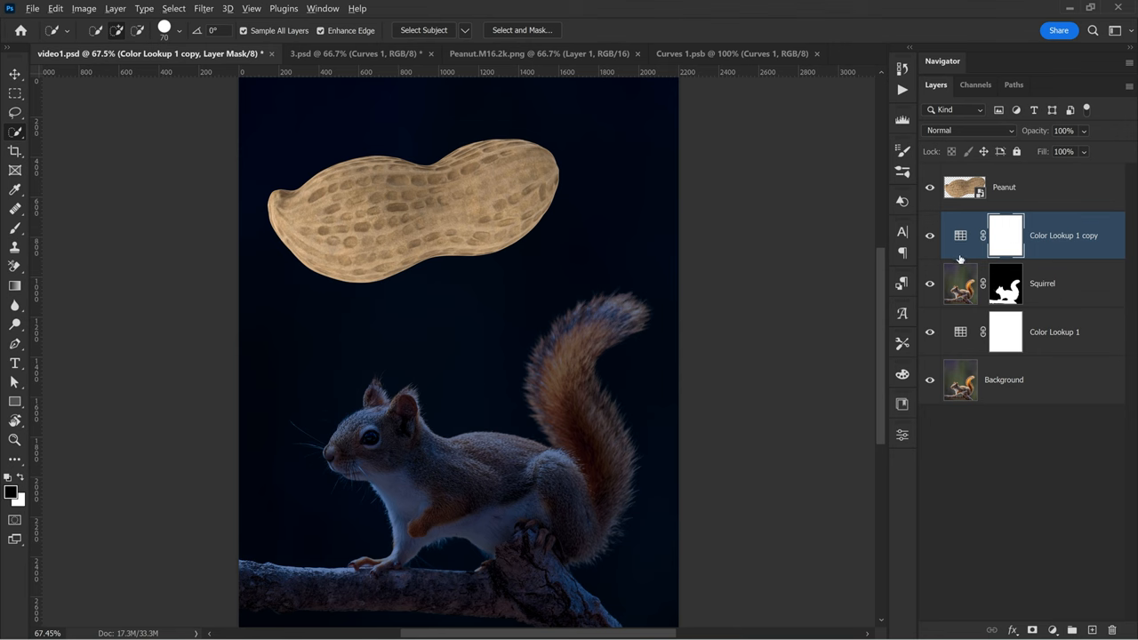
- Clip the duplicated NightFromDay lookup to the squirrel layer
{"action": "double_click", "coordinate": [961, 235]}
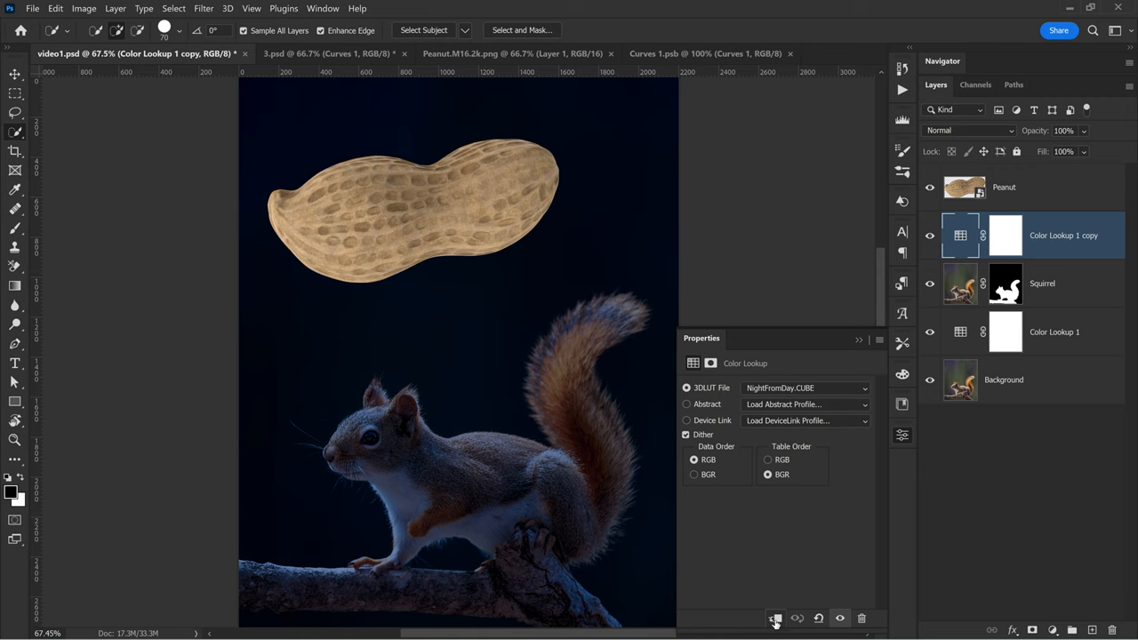
{"action": "left_click", "coordinate": [776, 618]}
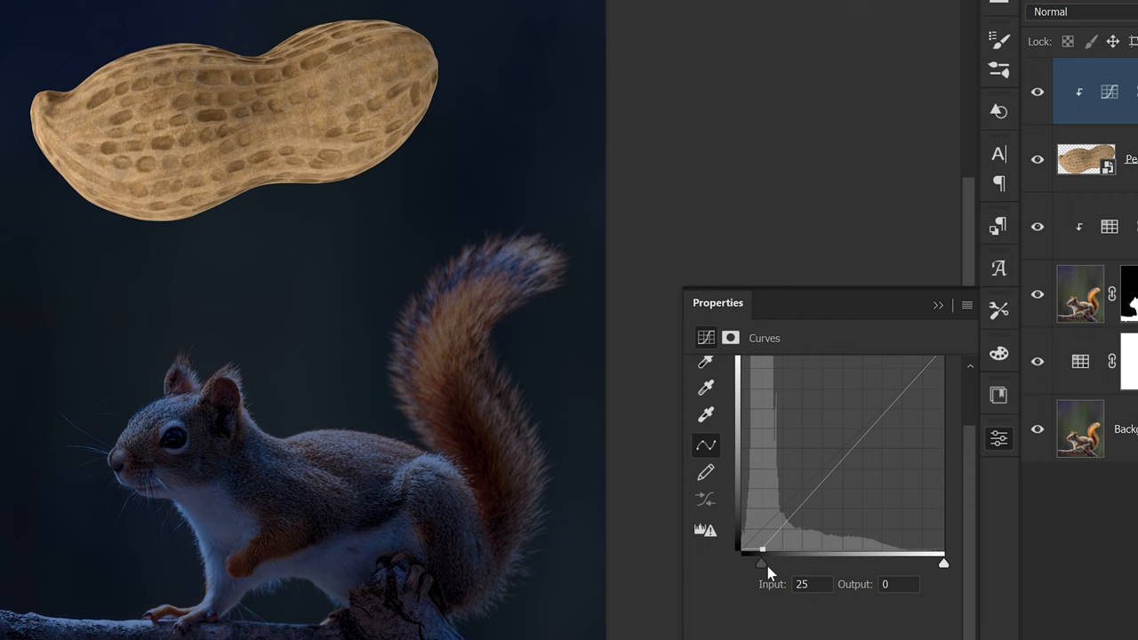
- Darken the peanut's shadows with the clipped Curves and merge it down into the Peanut layer
{"action": "left_click_drag", "start_coordinate": [761, 562], "coordinate": [814, 562]}
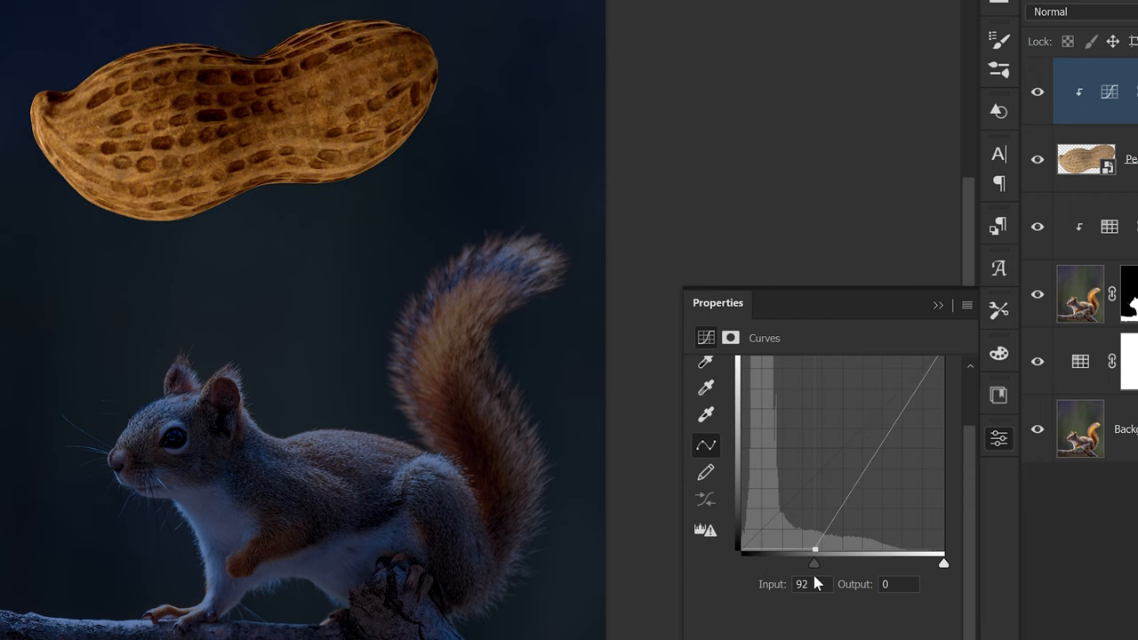
{"action": "left_click_drag", "start_coordinate": [814, 562], "coordinate": [815, 562]}
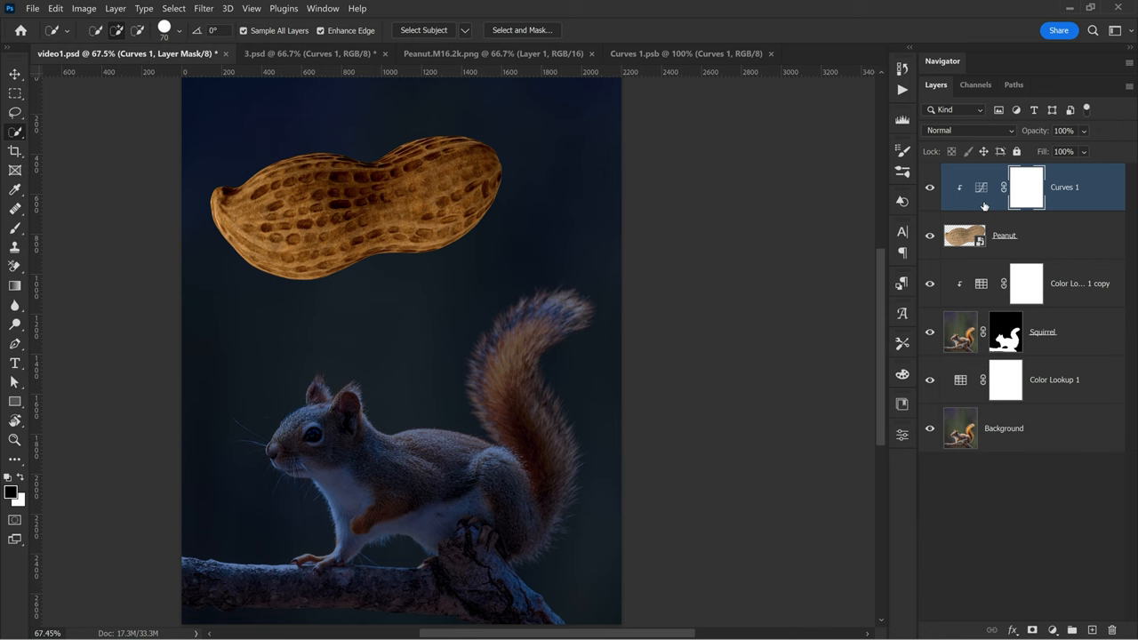
{"action": "right_click", "coordinate": [1063, 187]}
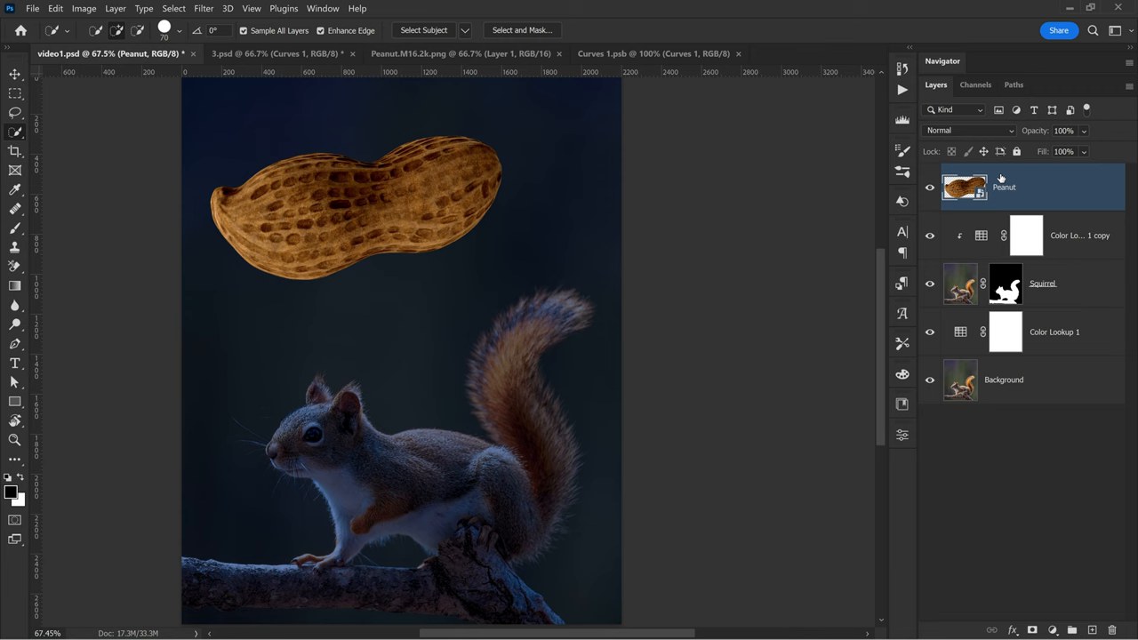
{"action": "mouse_move", "coordinate": [1035, 185]}
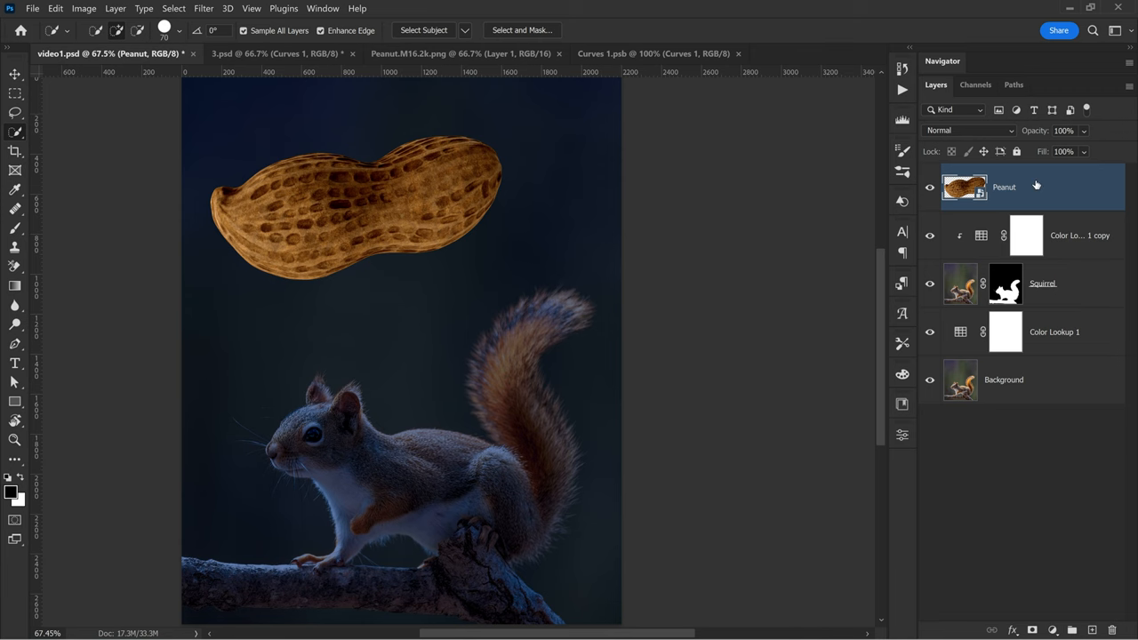
{"action": "left_click", "coordinate": [969, 129]}
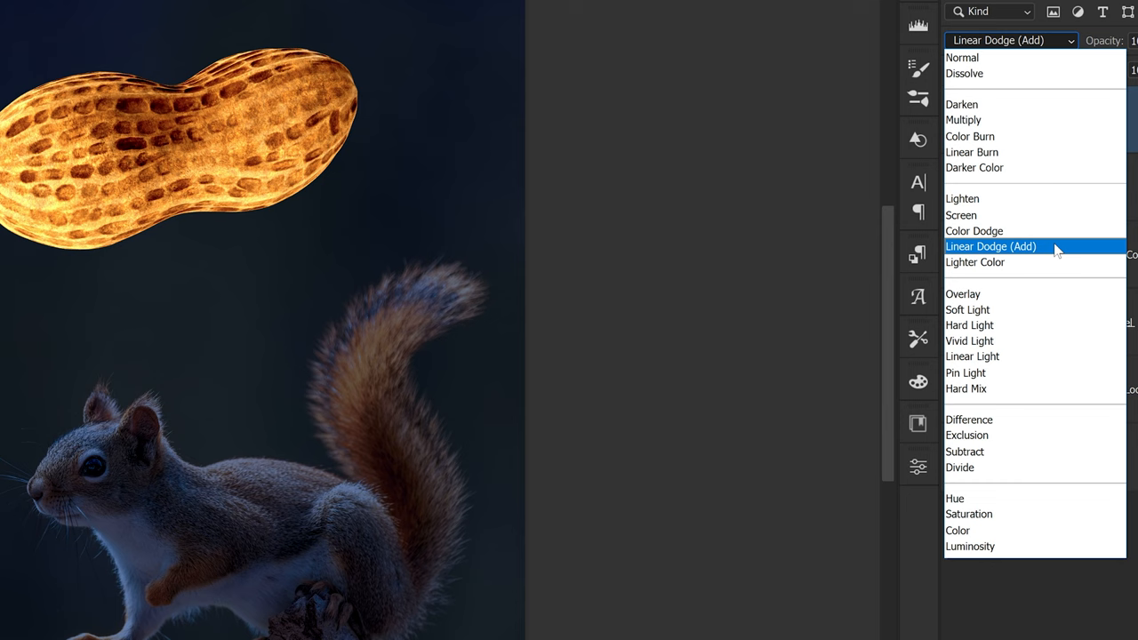
- Set the peanut copy to Linear Dodge (Add) and Gaussian-blur it to about 29 pixels
{"action": "left_click", "coordinate": [990, 245]}
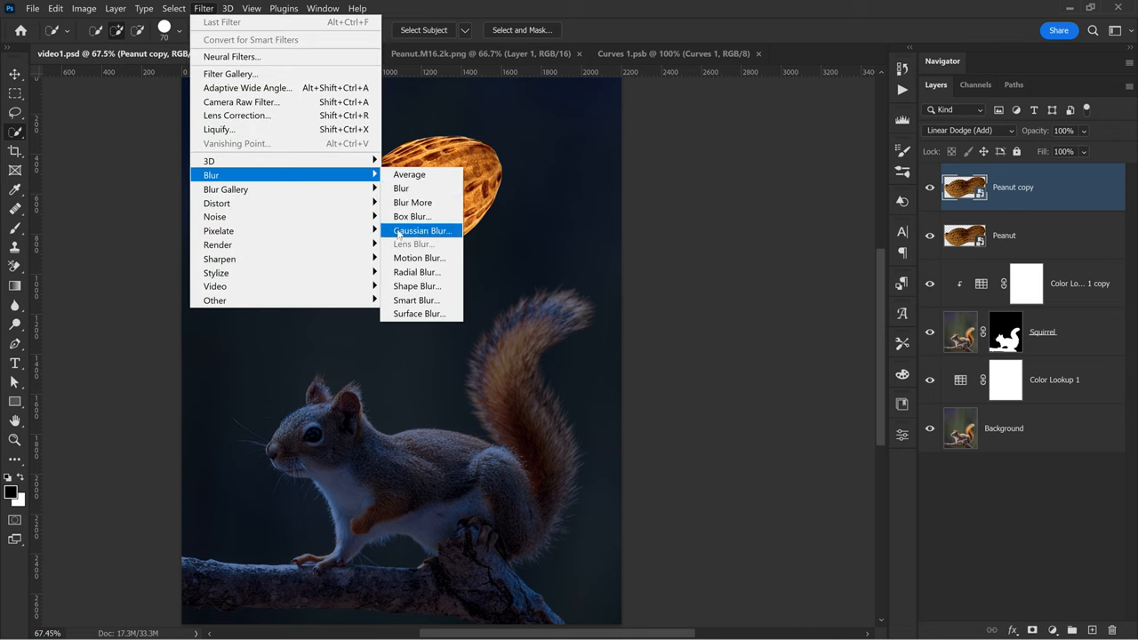
{"action": "left_click", "coordinate": [423, 231]}
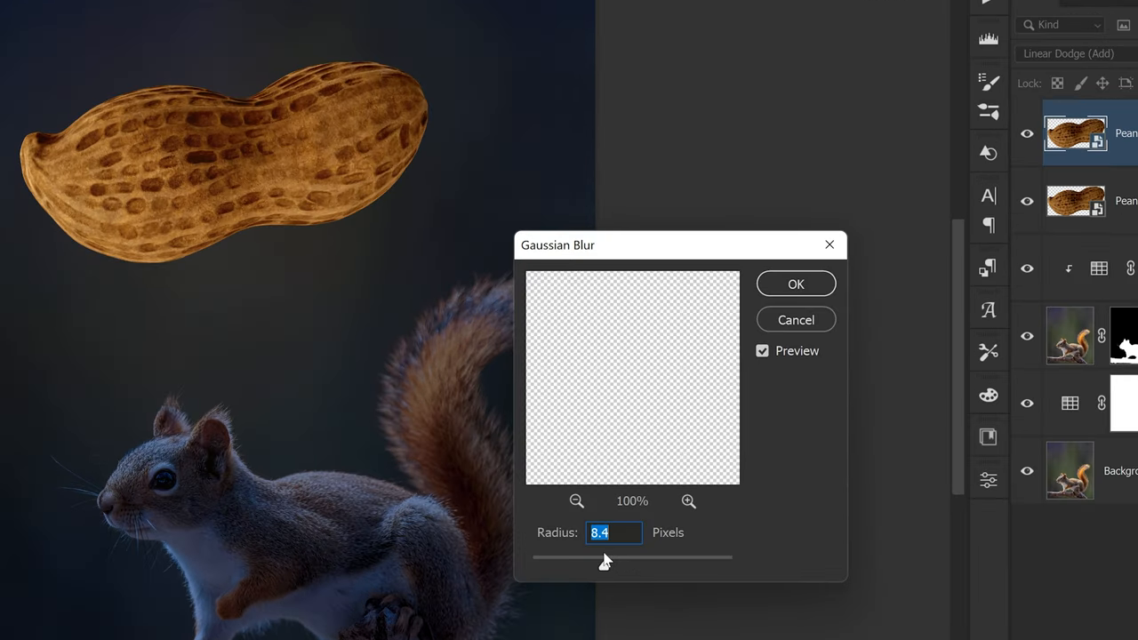
{"action": "left_click_drag", "start_coordinate": [605, 559], "coordinate": [586, 566]}
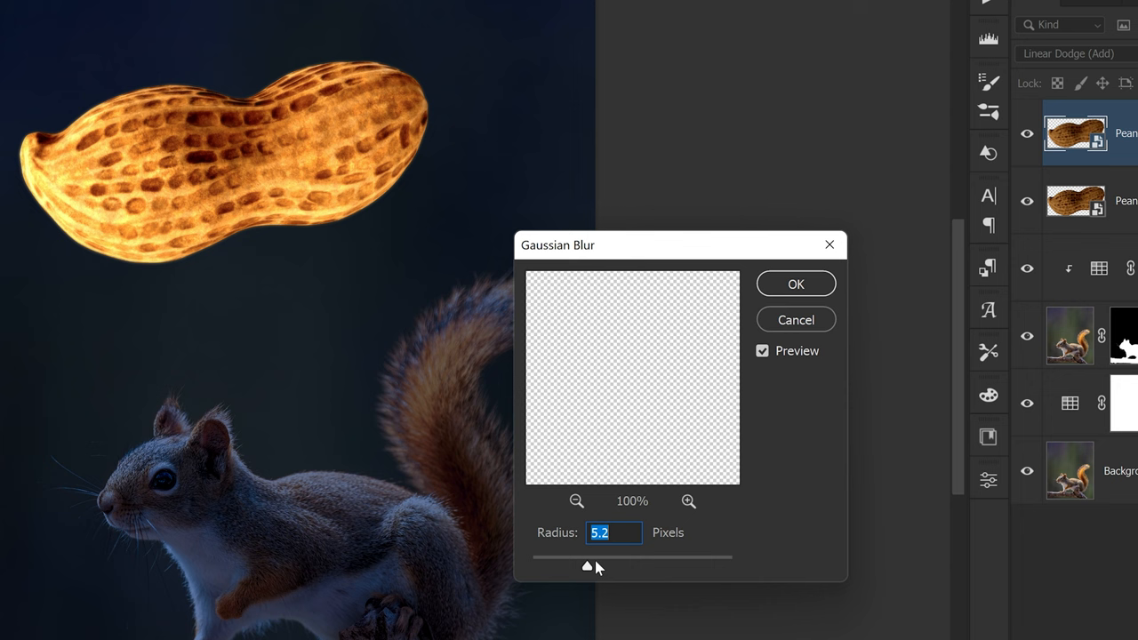
{"action": "left_click_drag", "start_coordinate": [587, 565], "coordinate": [630, 565]}
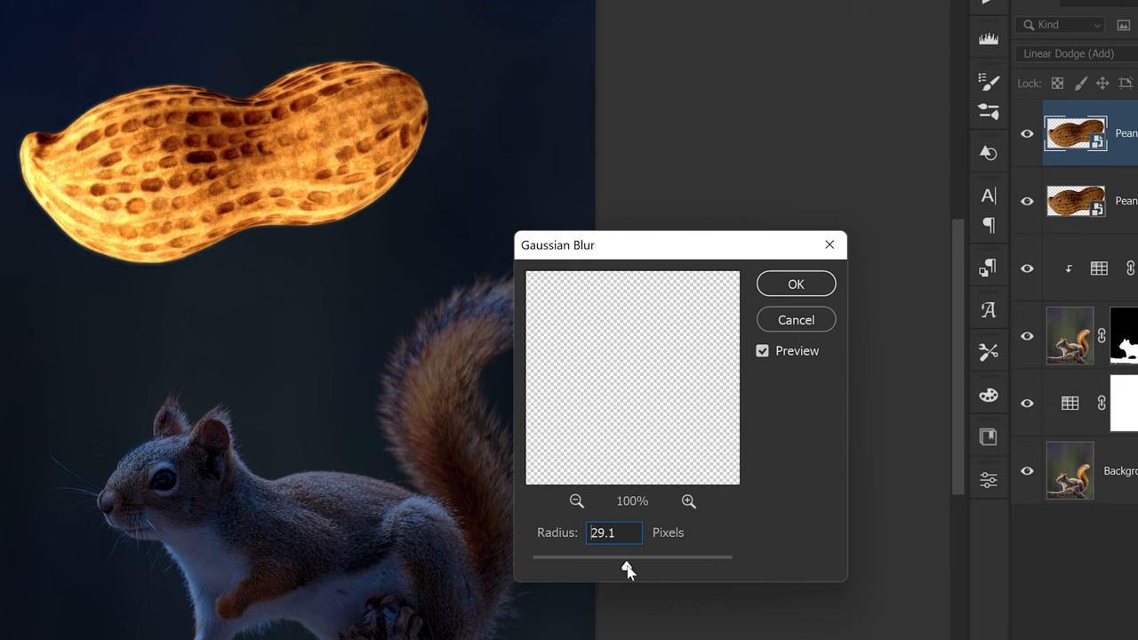
{"action": "left_click_drag", "start_coordinate": [630, 566], "coordinate": [628, 566]}
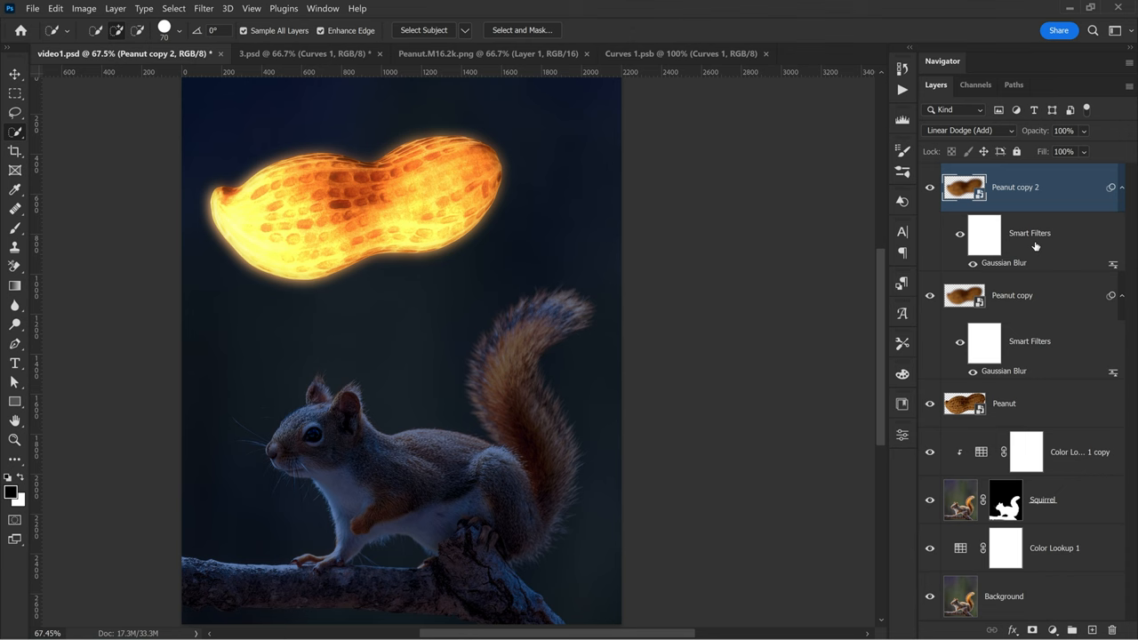
- Raise the Gaussian Blur on further peanut copies to about 309 and 600 pixels
{"action": "double_click", "coordinate": [1003, 264]}
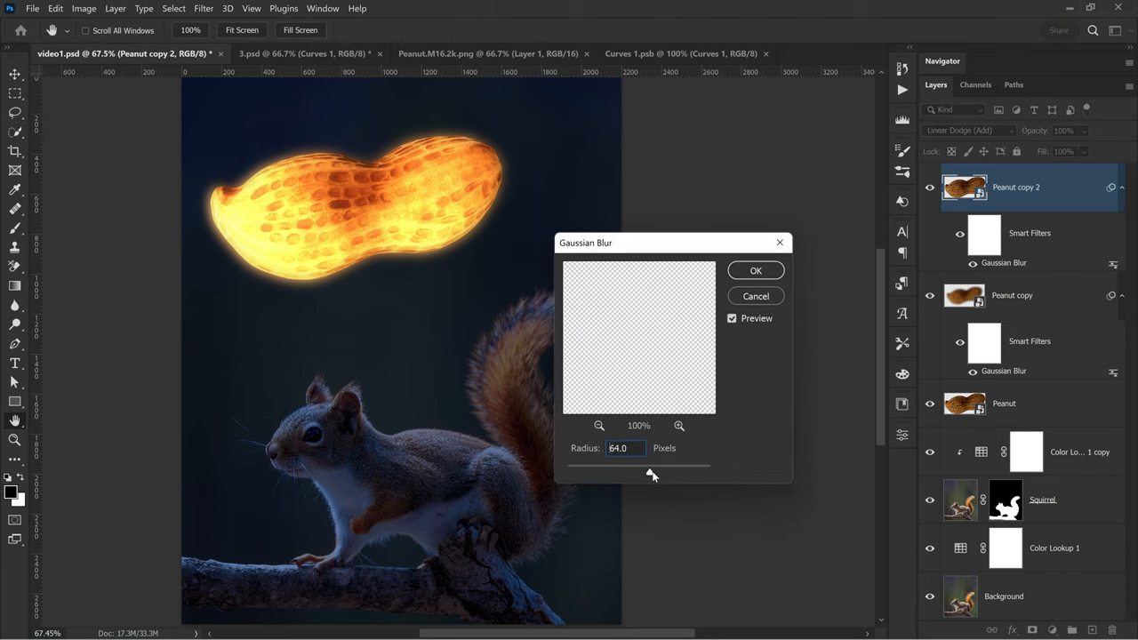
{"action": "left_click_drag", "start_coordinate": [651, 472], "coordinate": [687, 471]}
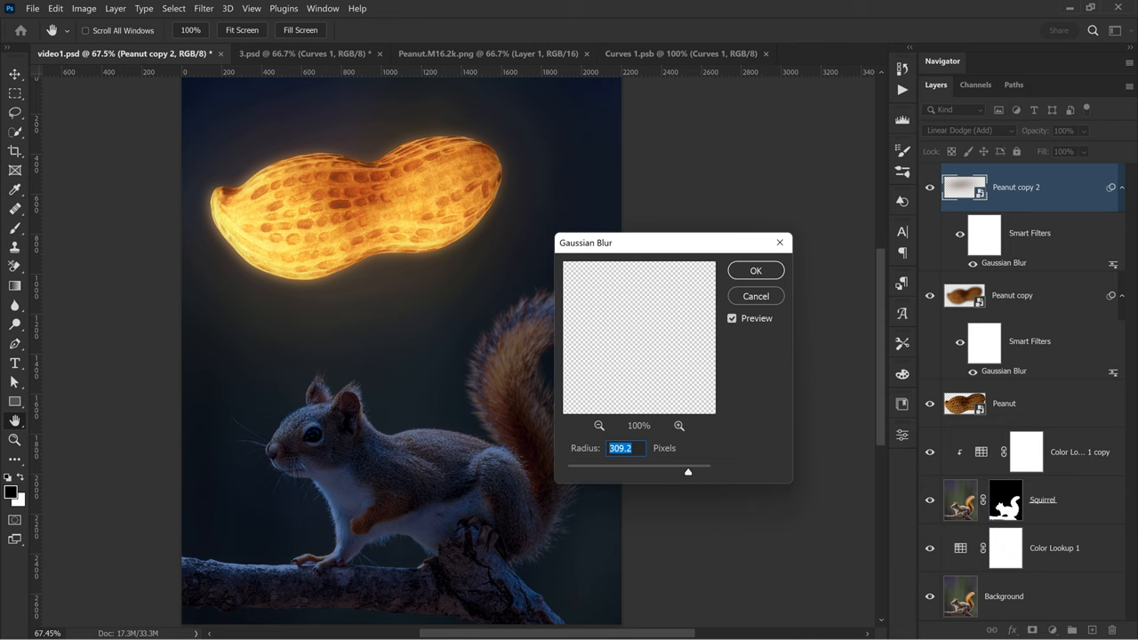
{"action": "left_click", "coordinate": [754, 270]}
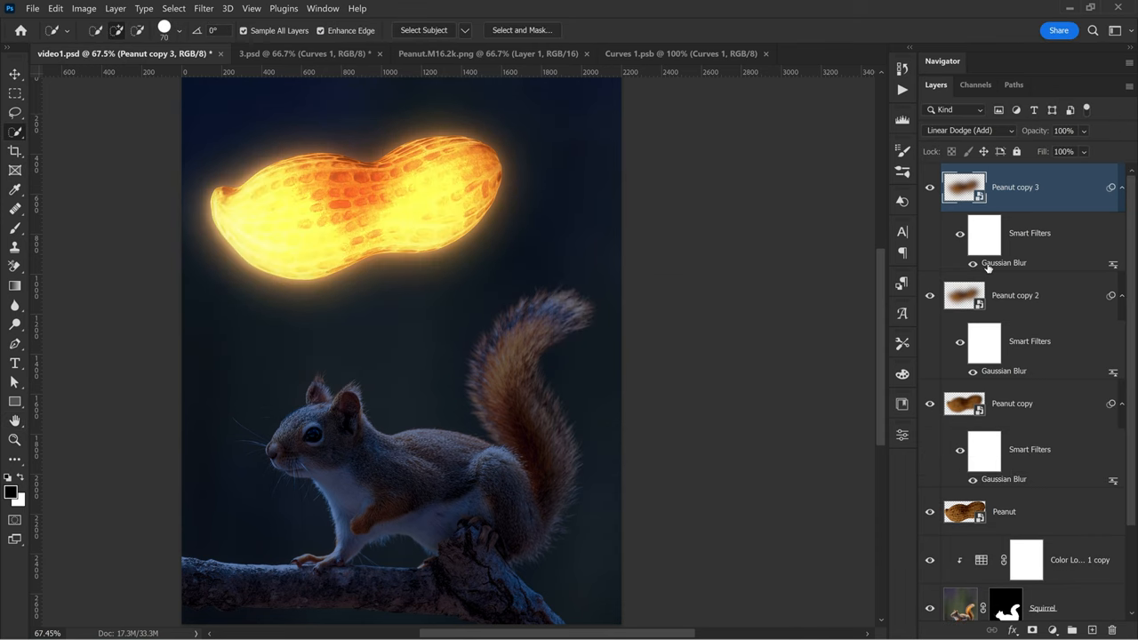
{"action": "double_click", "coordinate": [1004, 263]}
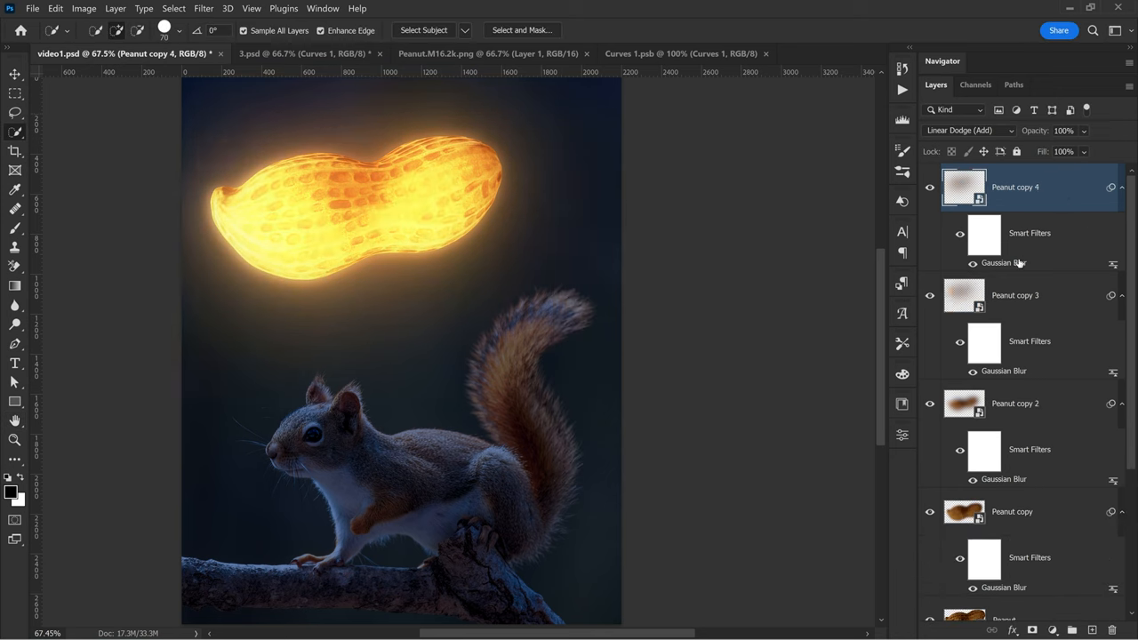
{"action": "double_click", "coordinate": [1003, 263]}
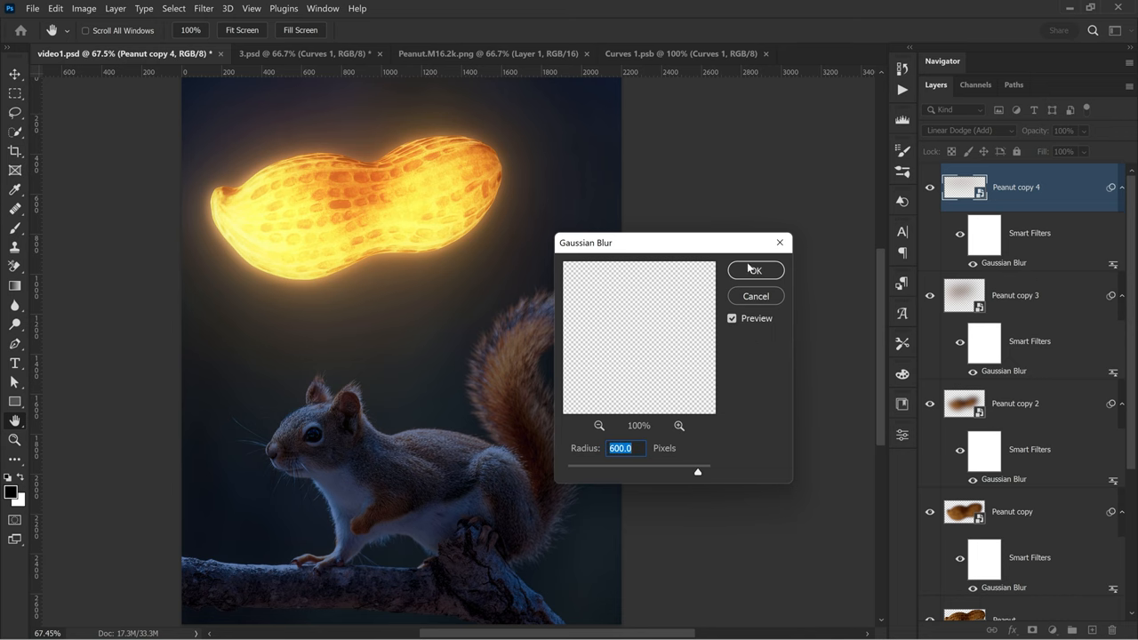
{"action": "left_click", "coordinate": [754, 271]}
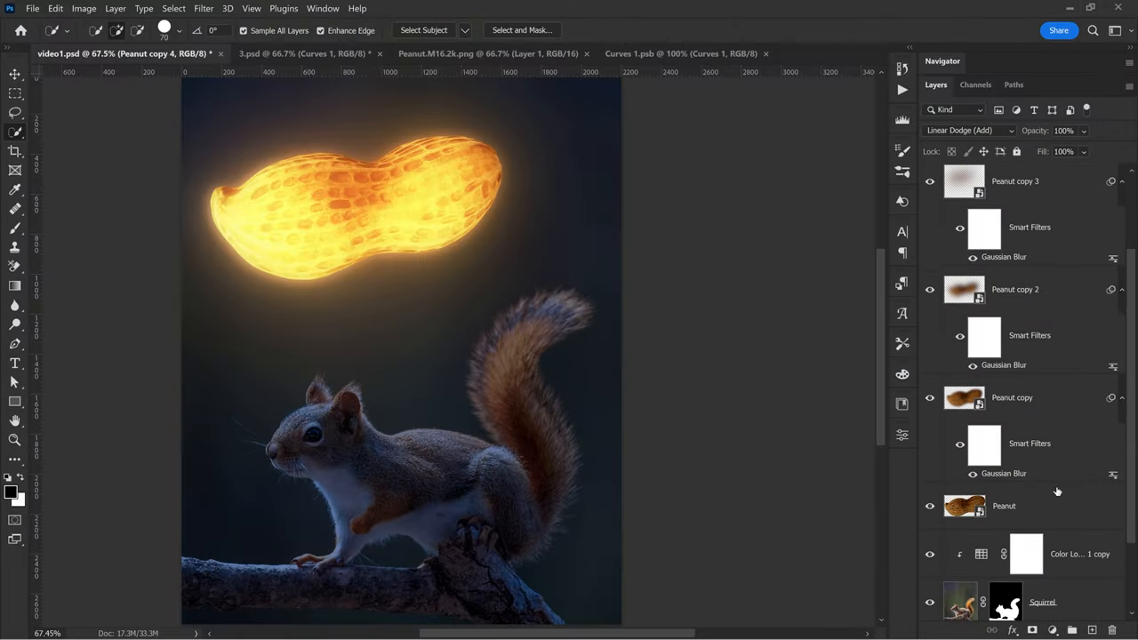
- Group the peanut layers and add a clipped, colorized Hue/Saturation tint shifted to warm orange
{"action": "left_click", "coordinate": [1003, 505]}
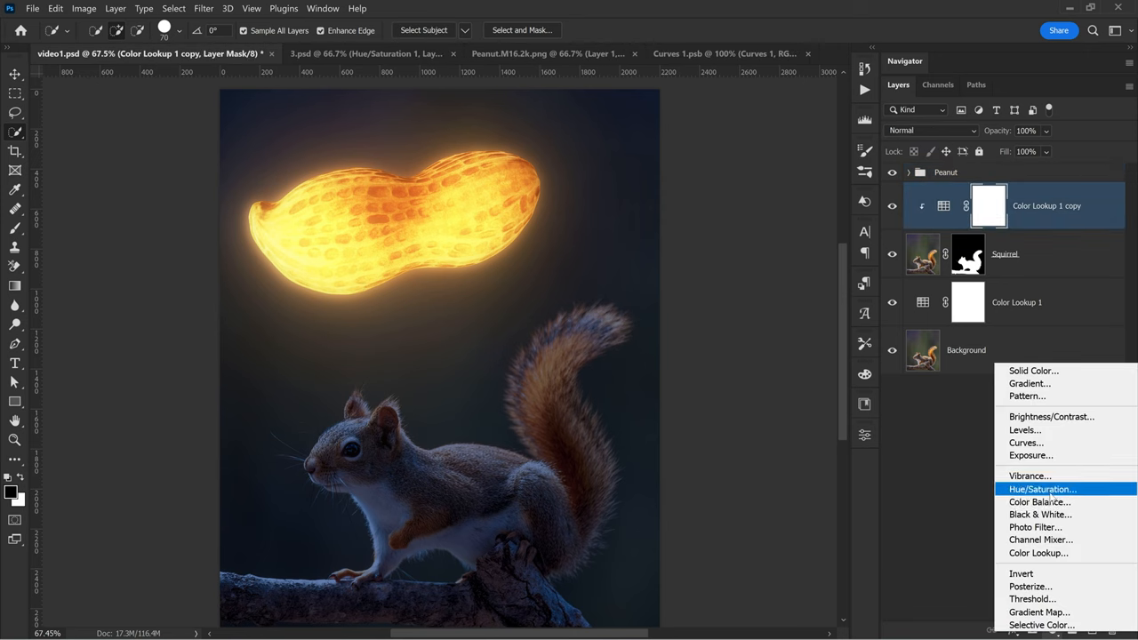
{"action": "left_click", "coordinate": [1043, 489]}
{"action": "type", "text": "10"}
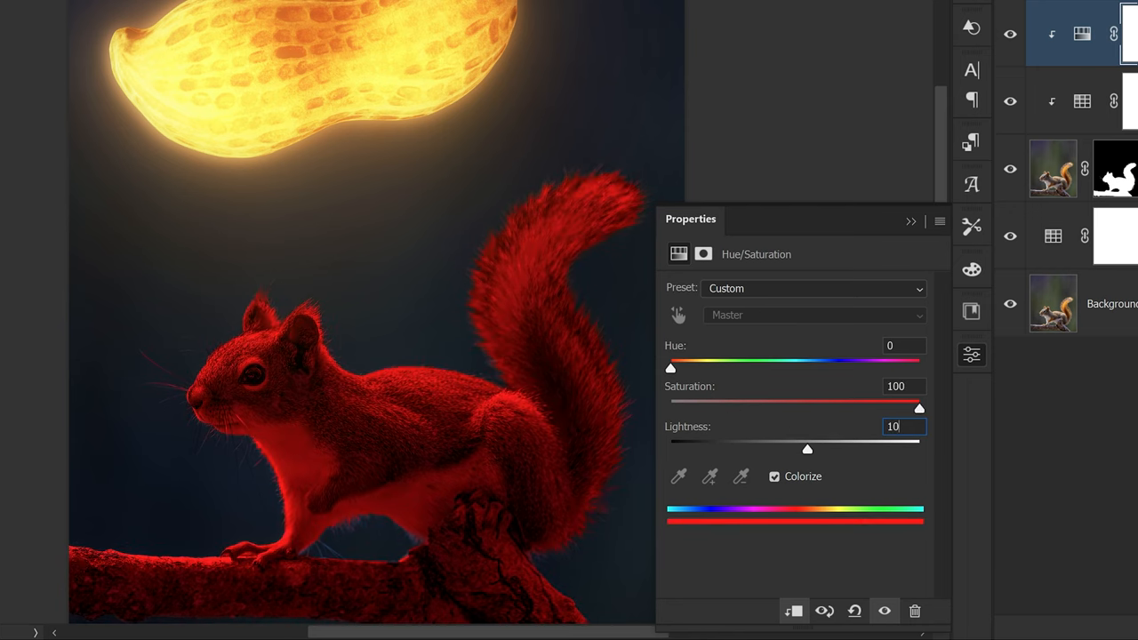
{"action": "left_click_drag", "start_coordinate": [671, 367], "coordinate": [678, 367]}
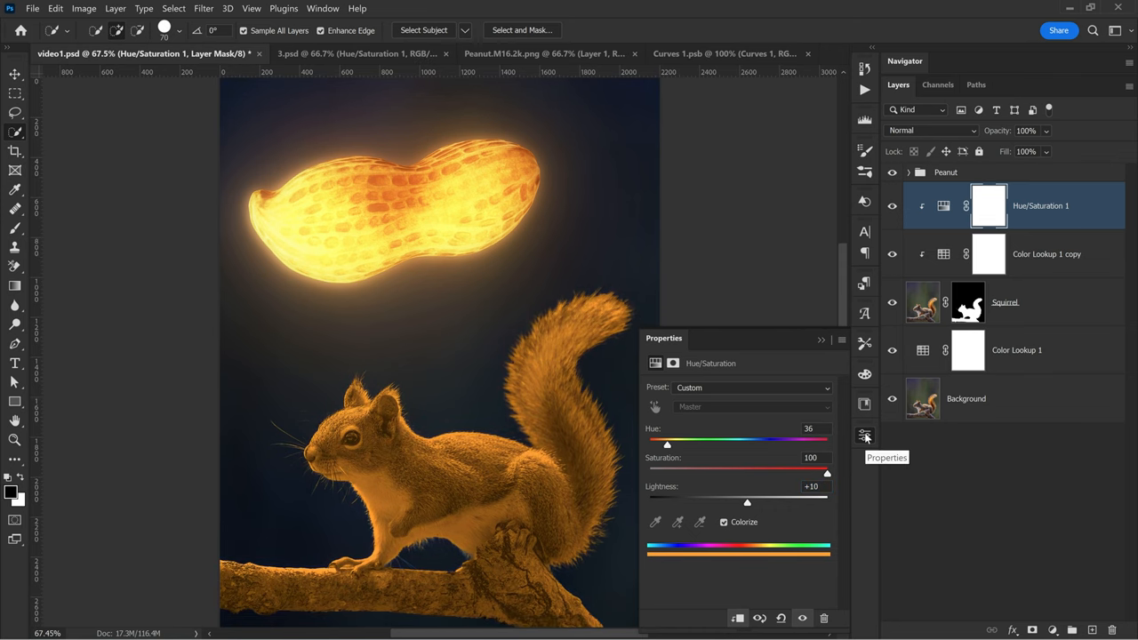
- Split the Underlying Layer black Blend If slider so the orange tint stays off the squirrel's shadows
{"action": "right_click", "coordinate": [1041, 207]}
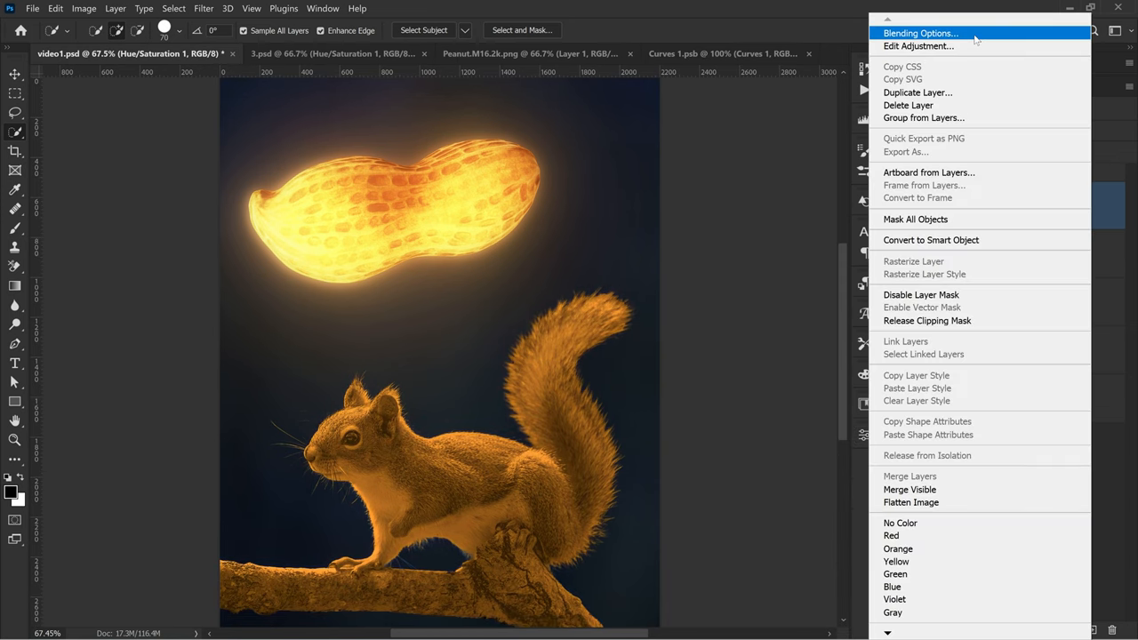
{"action": "left_click", "coordinate": [922, 32]}
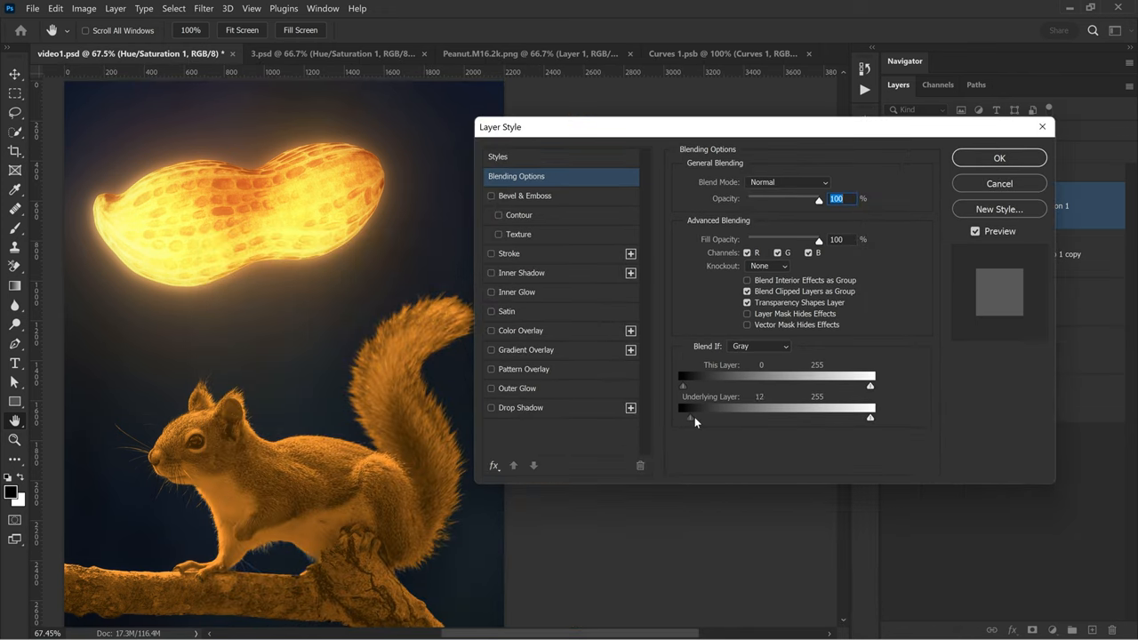
{"action": "left_click_drag", "start_coordinate": [690, 416], "coordinate": [751, 417]}
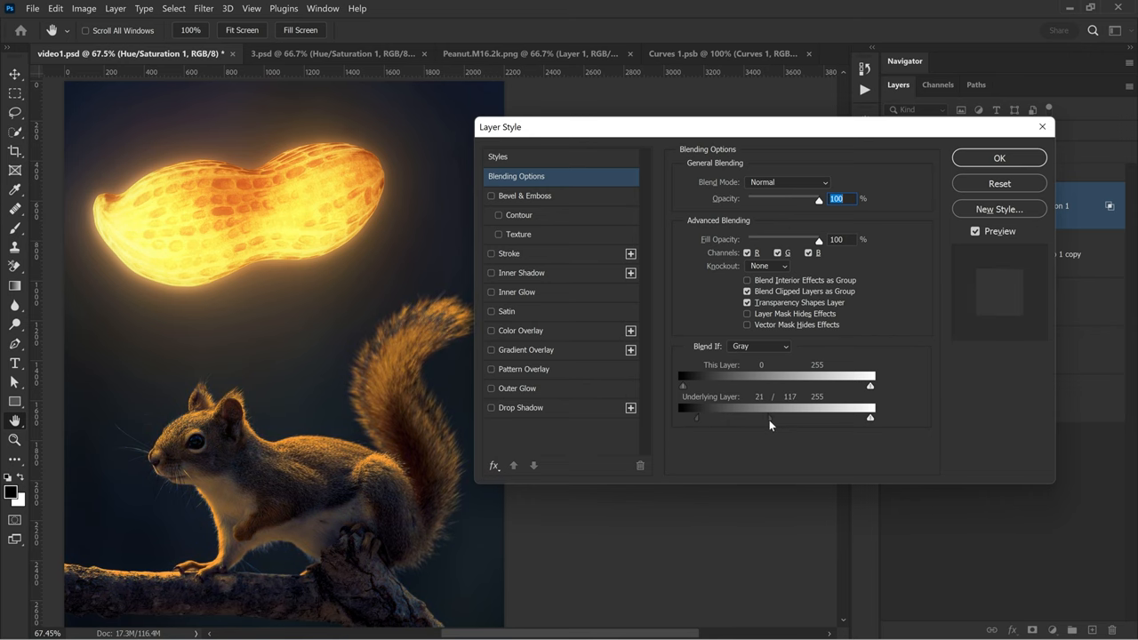
{"action": "left_click", "coordinate": [1000, 157]}
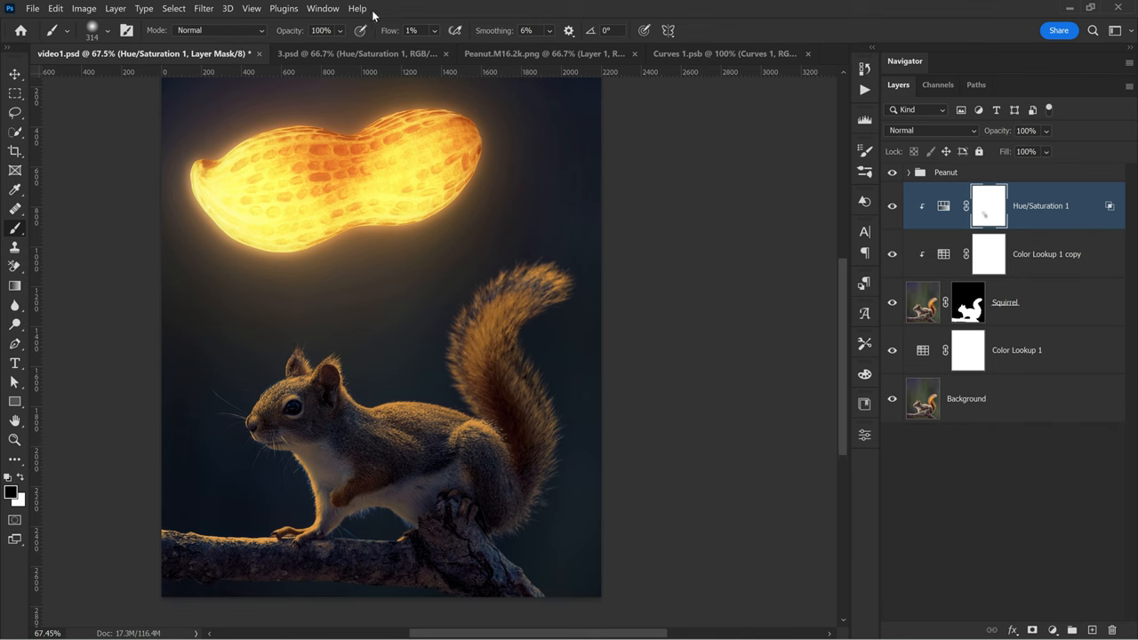
- Mask the tint to the squirrel's edges and add a duplicate Hue/Saturation copy at 76% opacity
{"action": "left_click", "coordinate": [455, 472]}
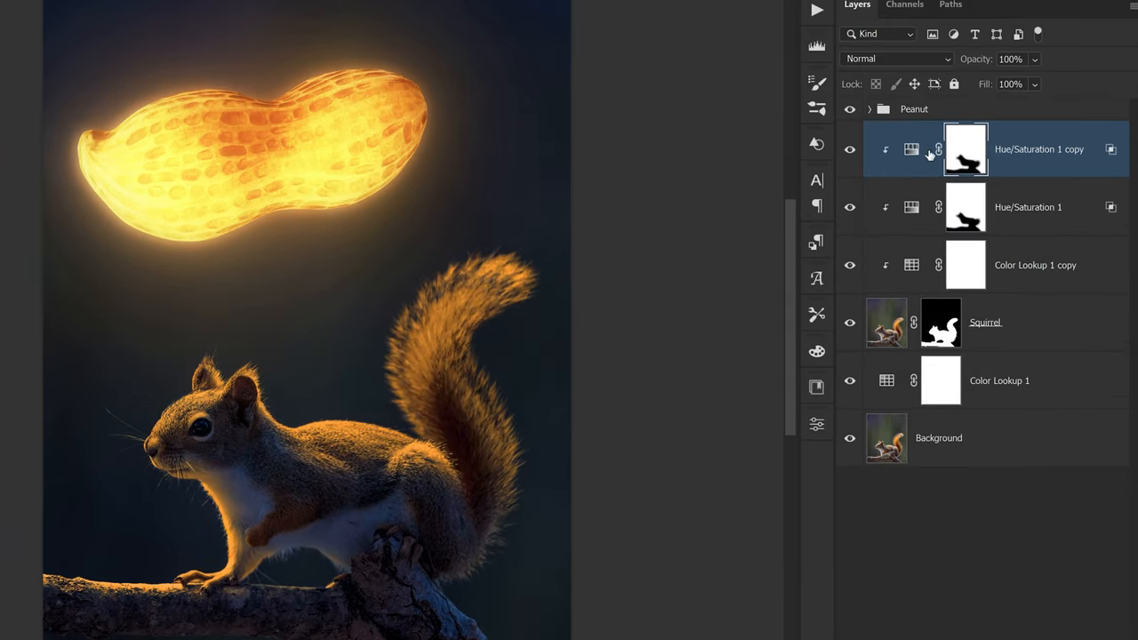
{"action": "left_click", "coordinate": [1011, 59]}
{"action": "type", "text": "76"}
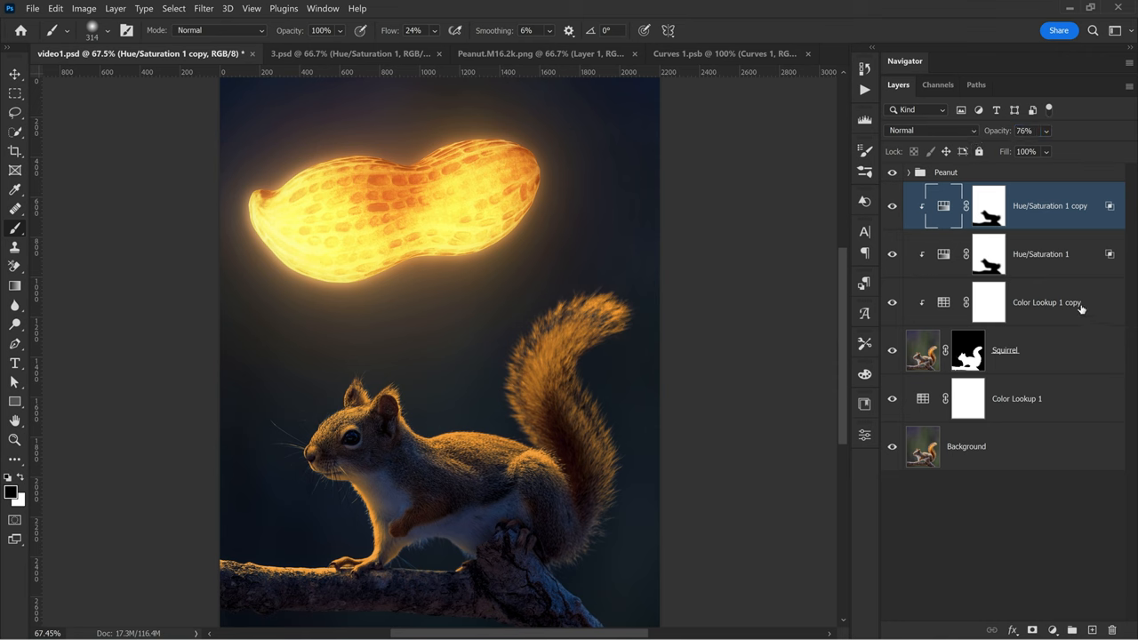
{"action": "mouse_move", "coordinate": [1099, 310]}
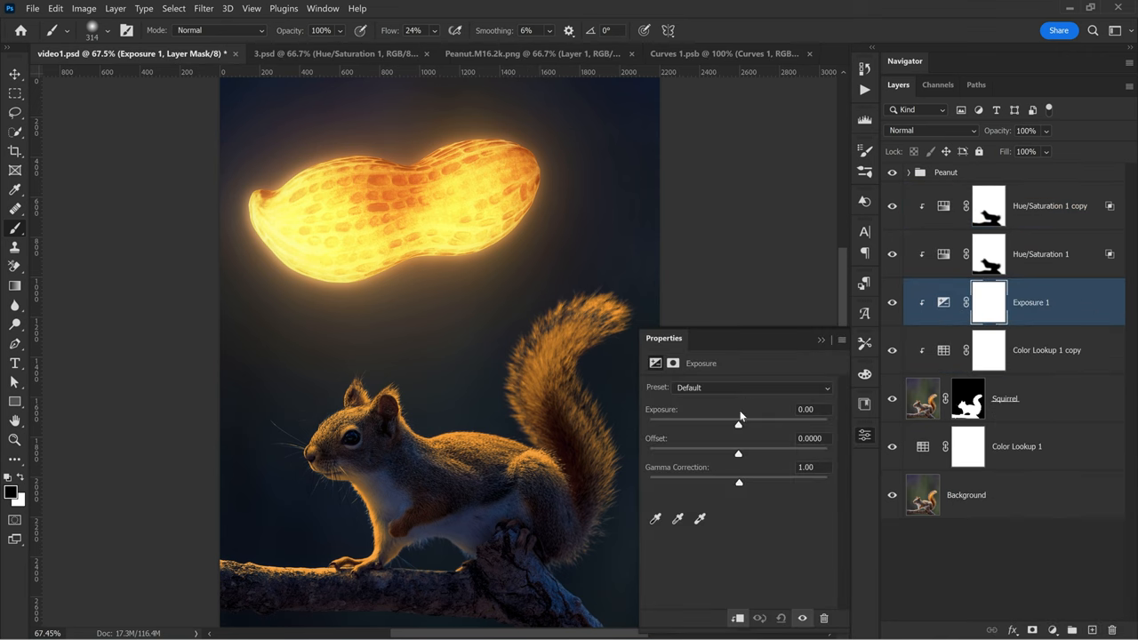
- Raise Exposure on a clipped adjustment and mask it to brighten only chosen squirrel areas
{"action": "left_click_drag", "start_coordinate": [738, 424], "coordinate": [754, 423]}
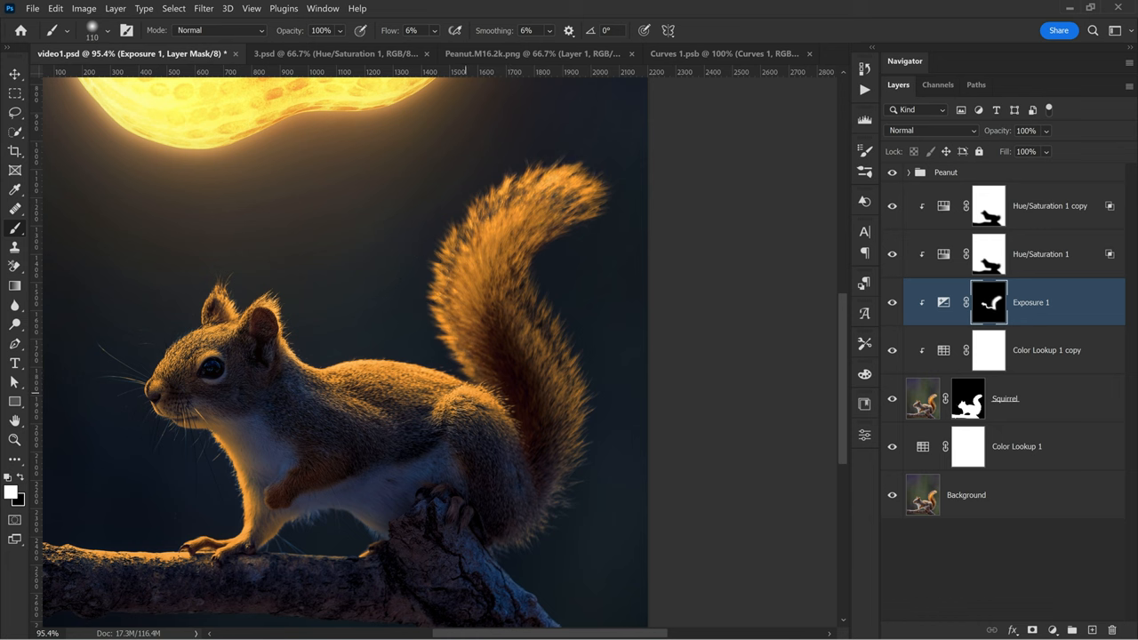
{"action": "left_click", "coordinate": [704, 54]}
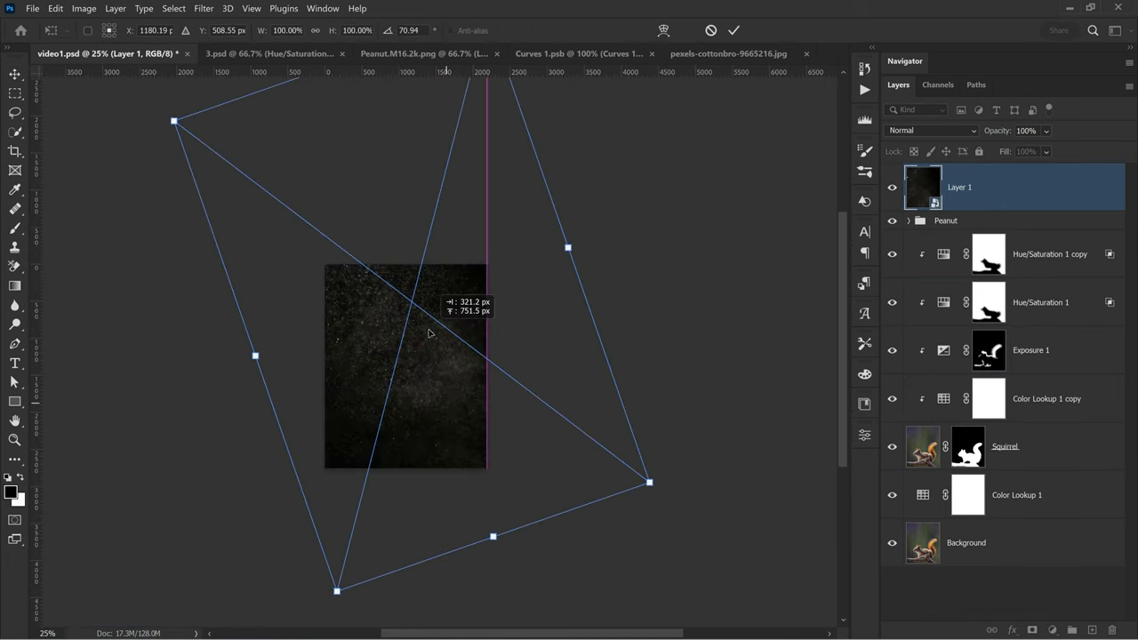
- Place the dark dust texture and transform it to cover the whole canvas
{"action": "left_click", "coordinate": [932, 130]}
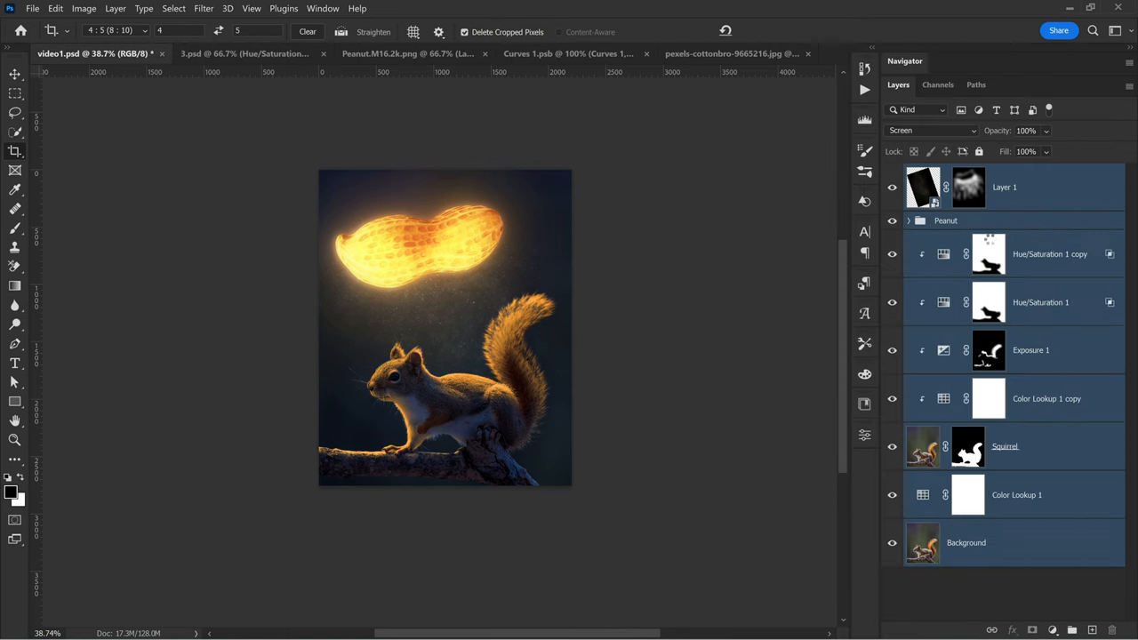
- Start the Camera Raw Filter on the merged composite for Texture +39 and Clarity +10
{"action": "left_click", "coordinate": [203, 7]}
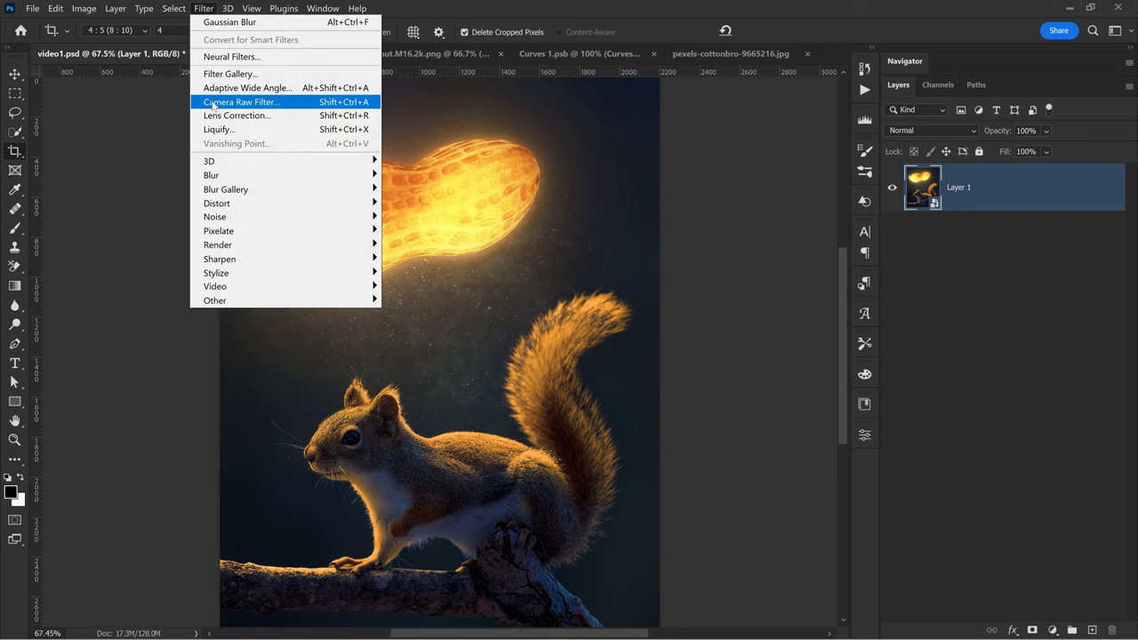
{"action": "left_click", "coordinate": [242, 101]}
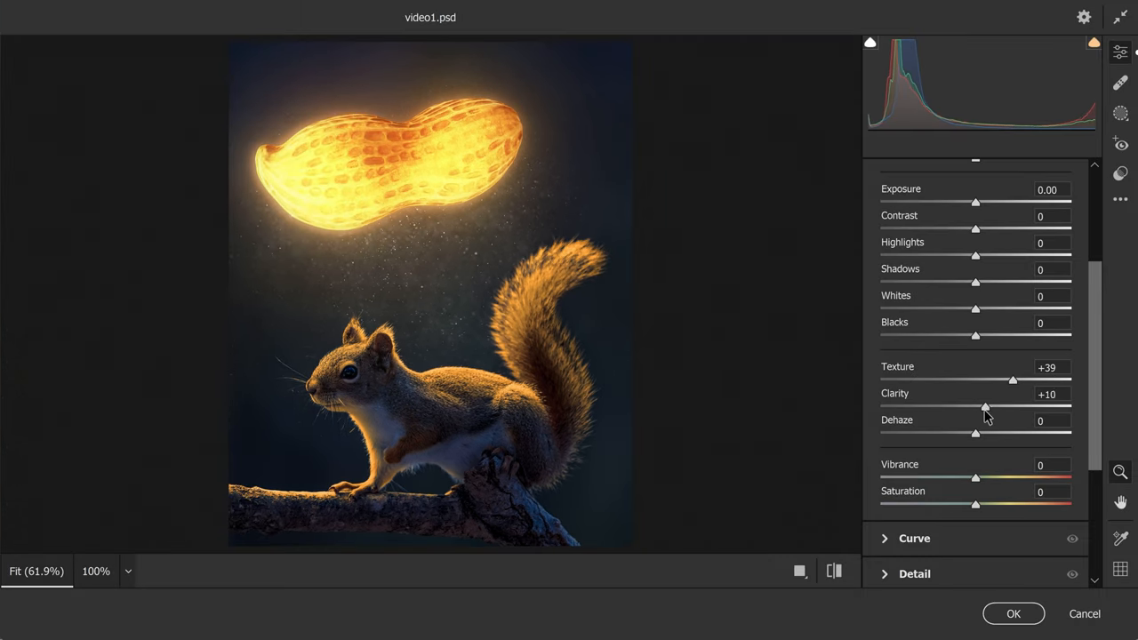